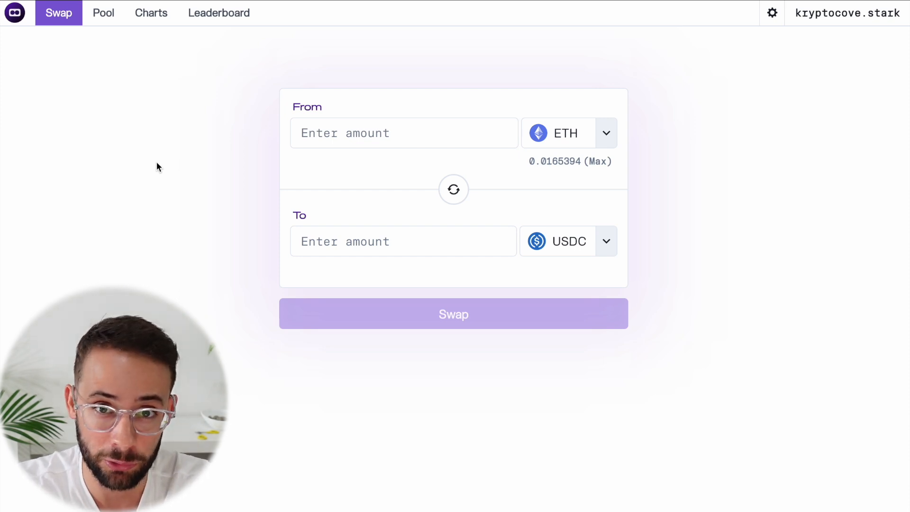
mouse_move(75, 77)
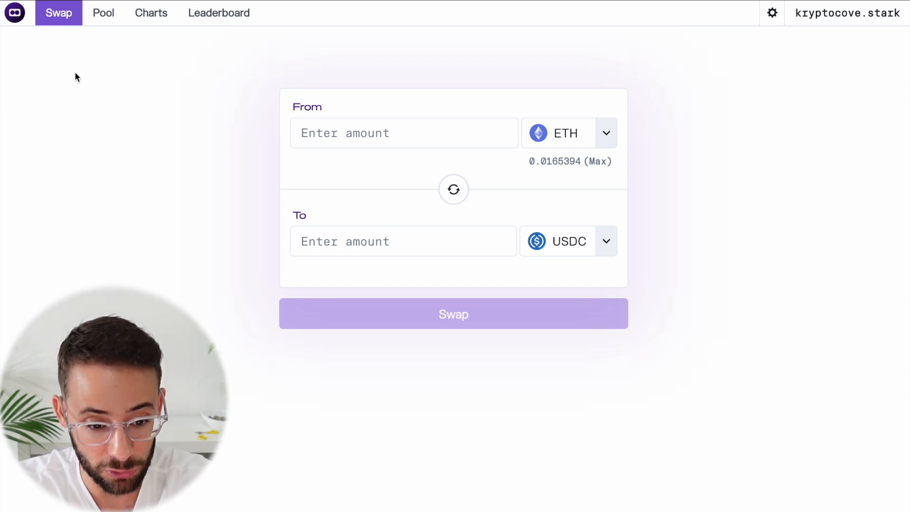
mouse_move(164, 93)
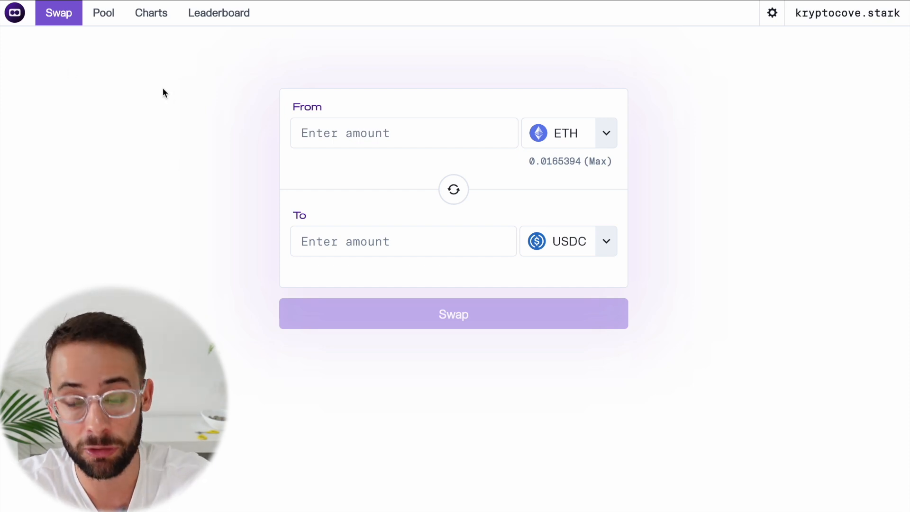
mouse_move(218, 18)
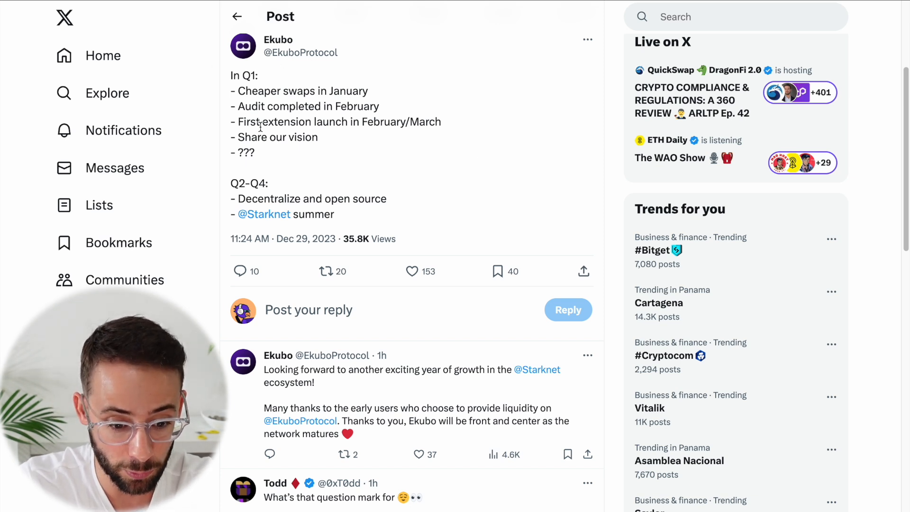
mouse_move(341, 134)
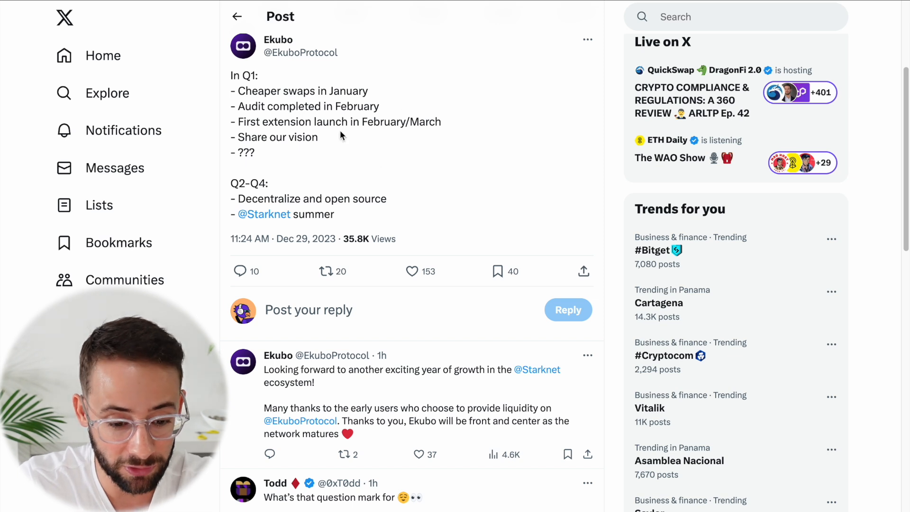
- Highlight the Q1 question-mark items and the 'Decentralize and open source' roadmap item
double_click(246, 153)
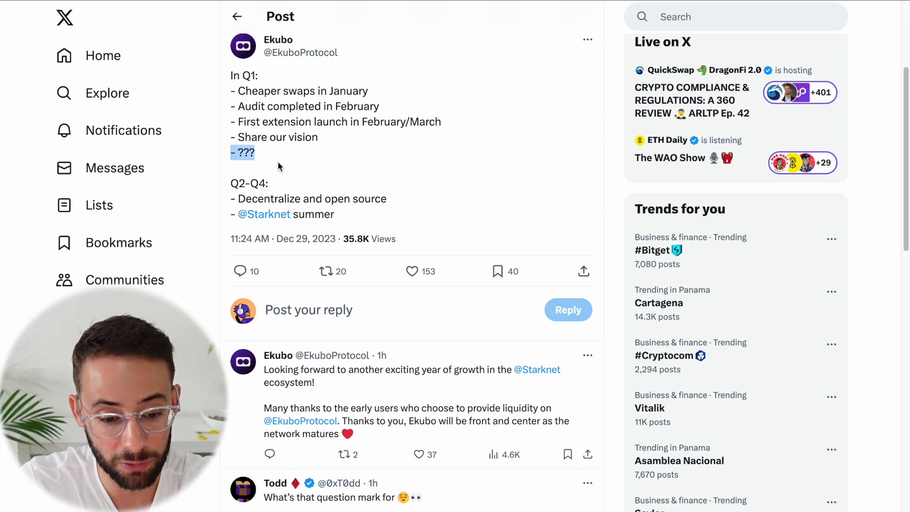
mouse_move(261, 102)
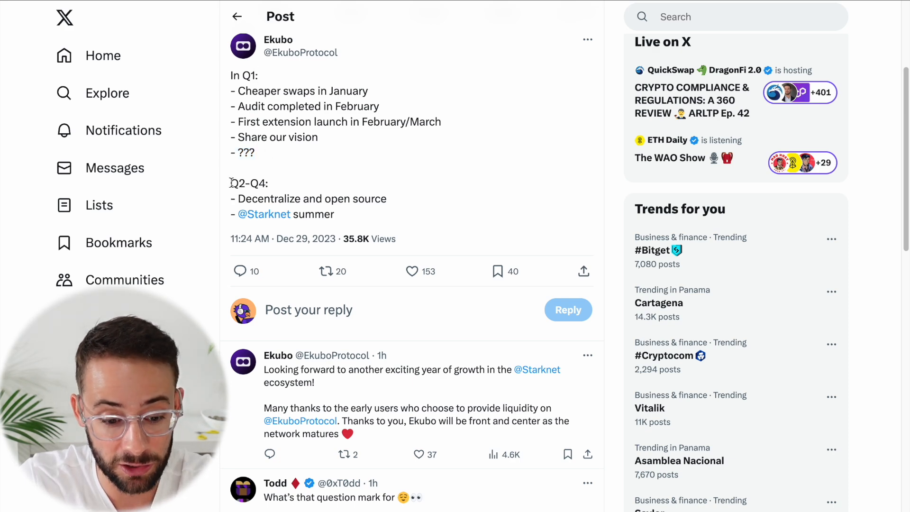
mouse_move(398, 202)
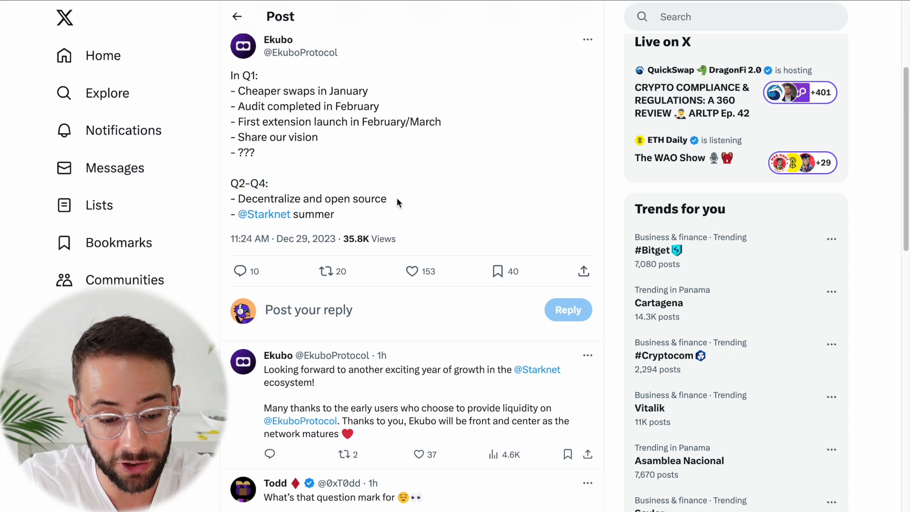
double_click(312, 199)
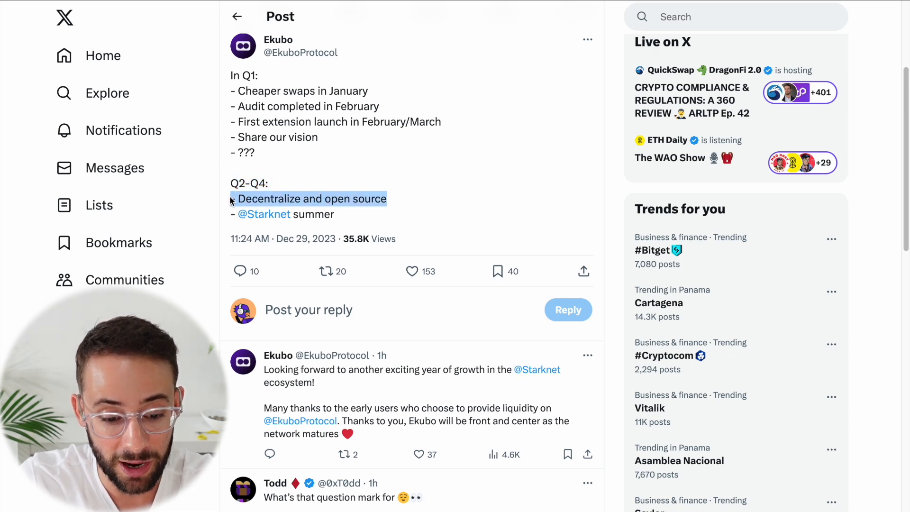
mouse_move(401, 202)
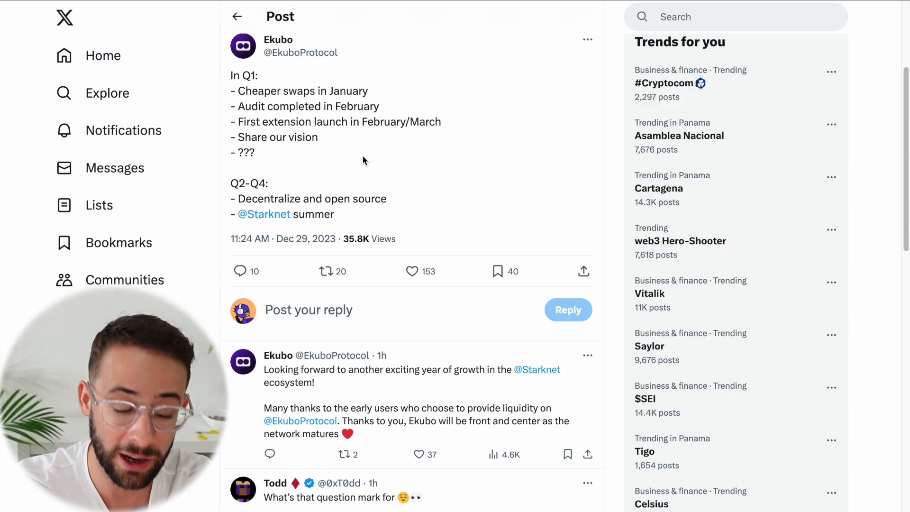
mouse_move(329, 195)
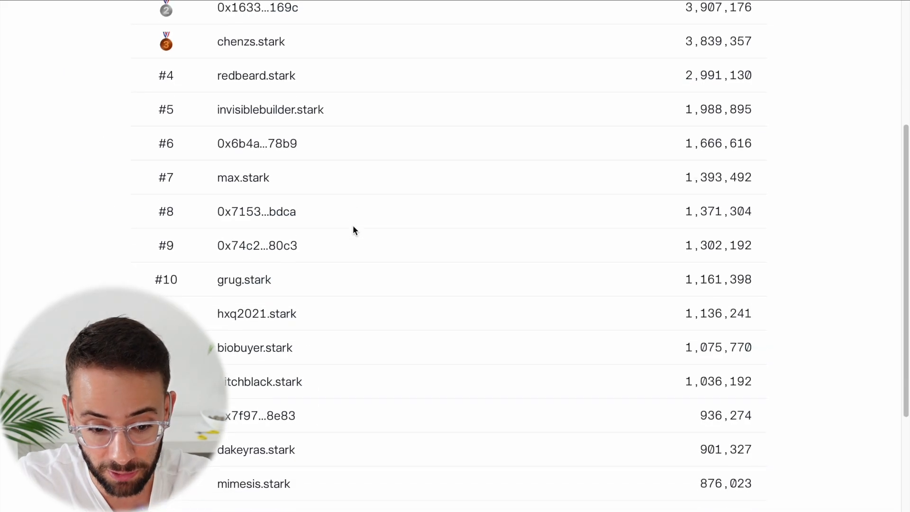
scroll("down", 3)
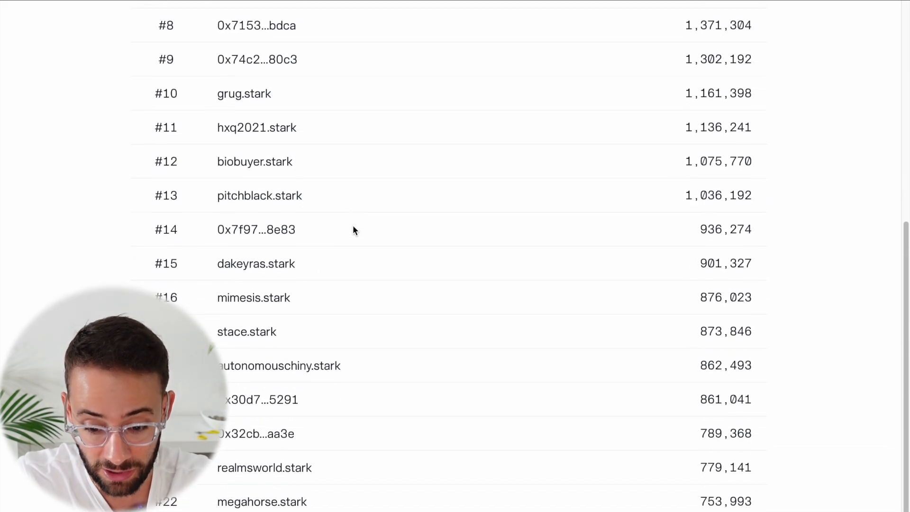
scroll("down", 3)
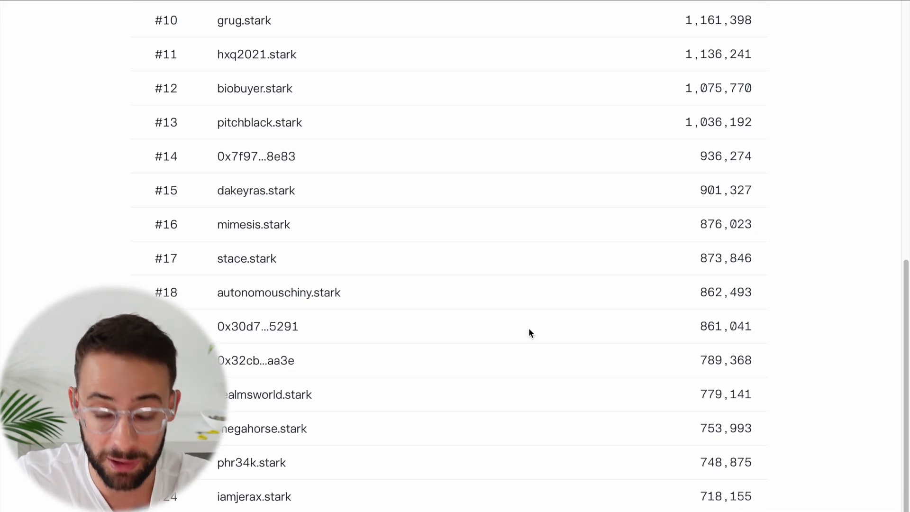
scroll("down", 3)
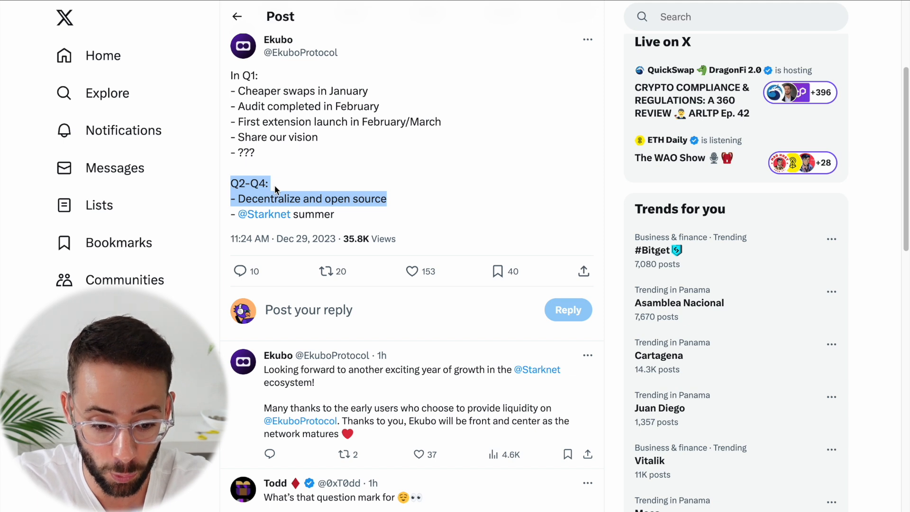
left_click(269, 158)
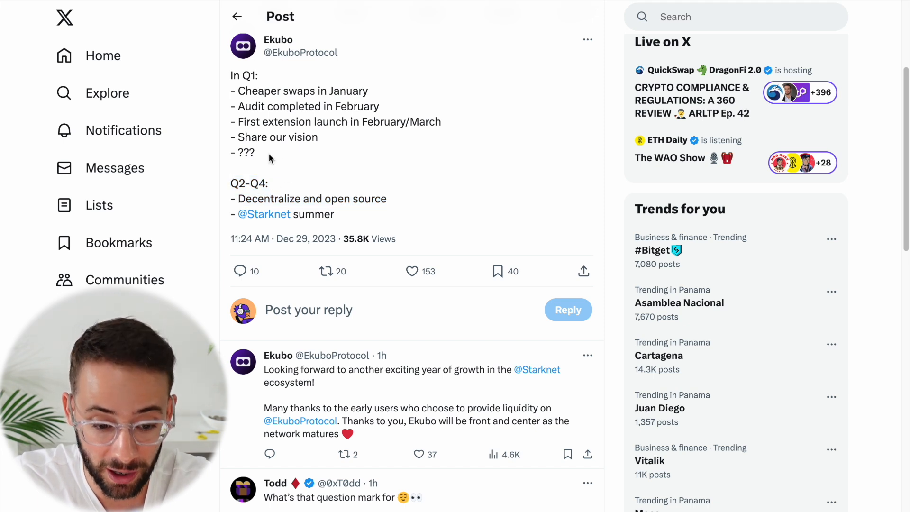
double_click(244, 152)
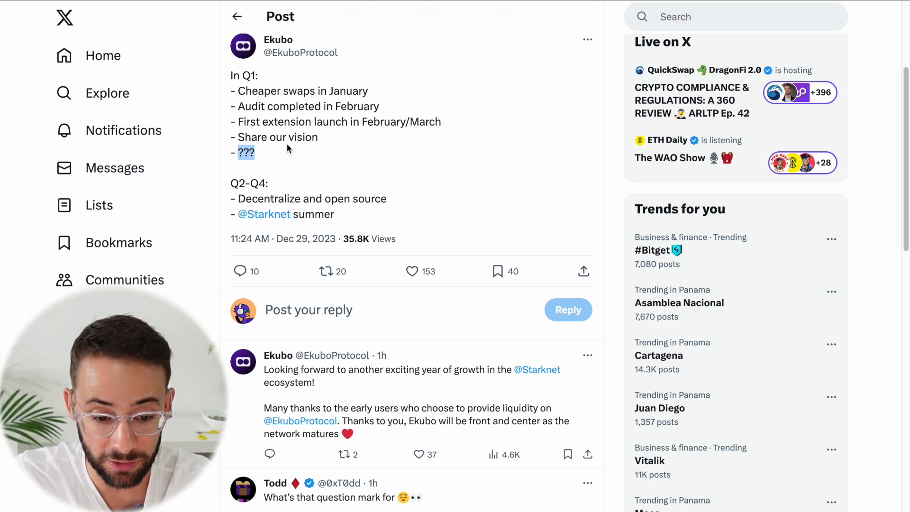
mouse_move(376, 145)
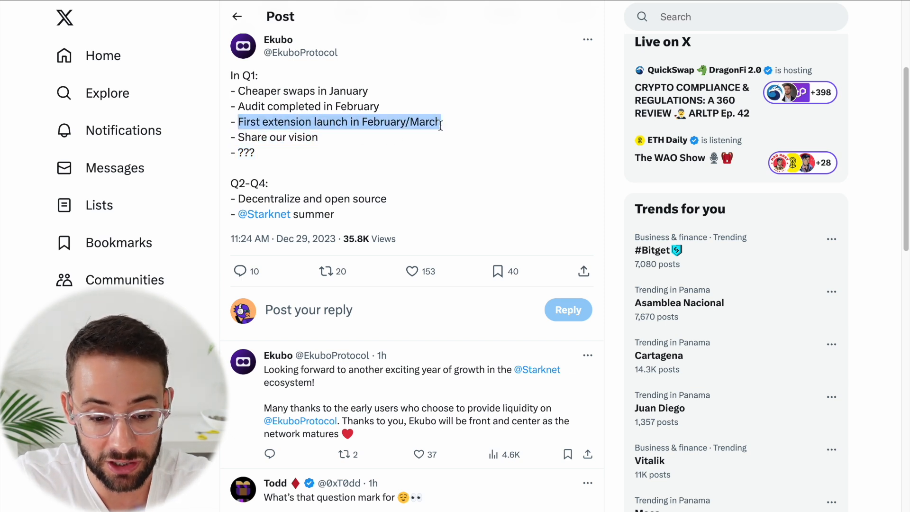
mouse_move(266, 155)
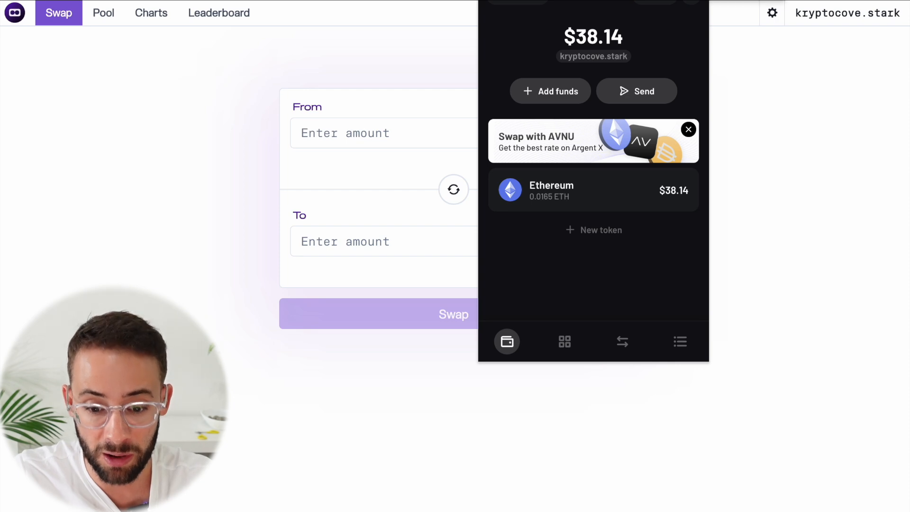
mouse_move(740, 160)
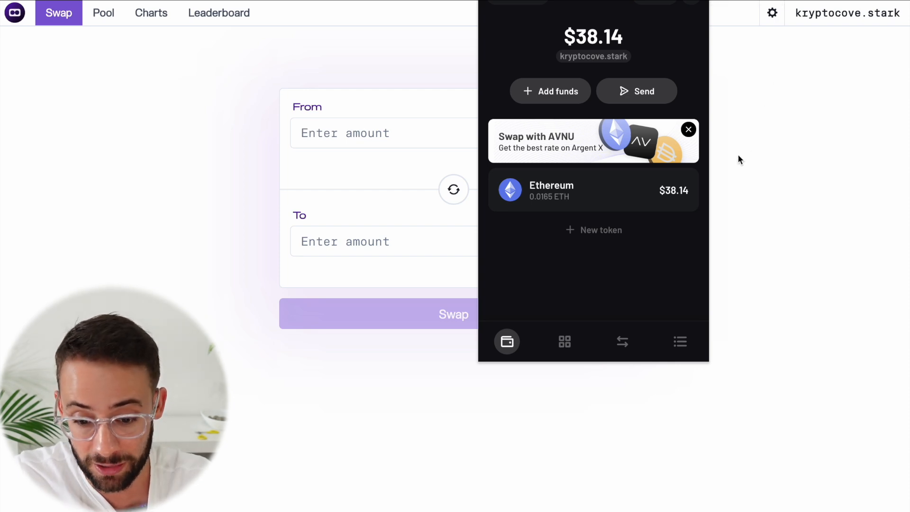
mouse_move(143, 264)
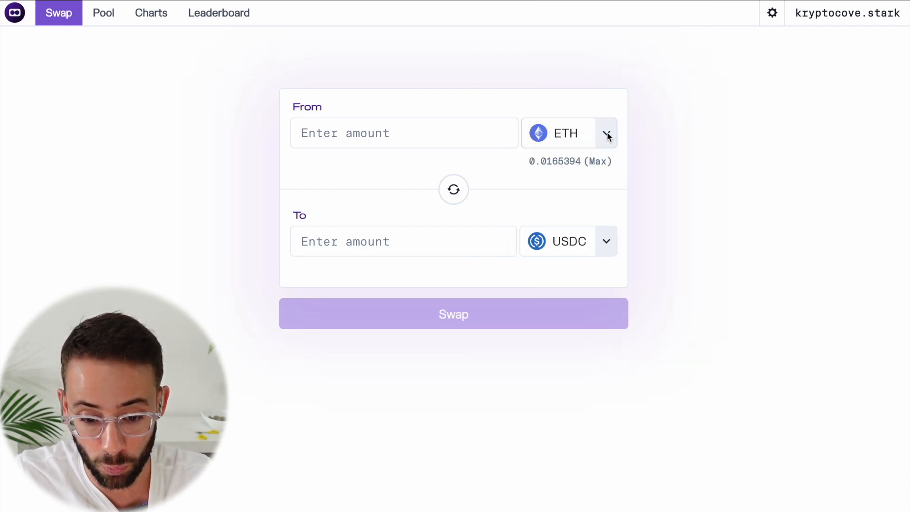
mouse_move(675, 229)
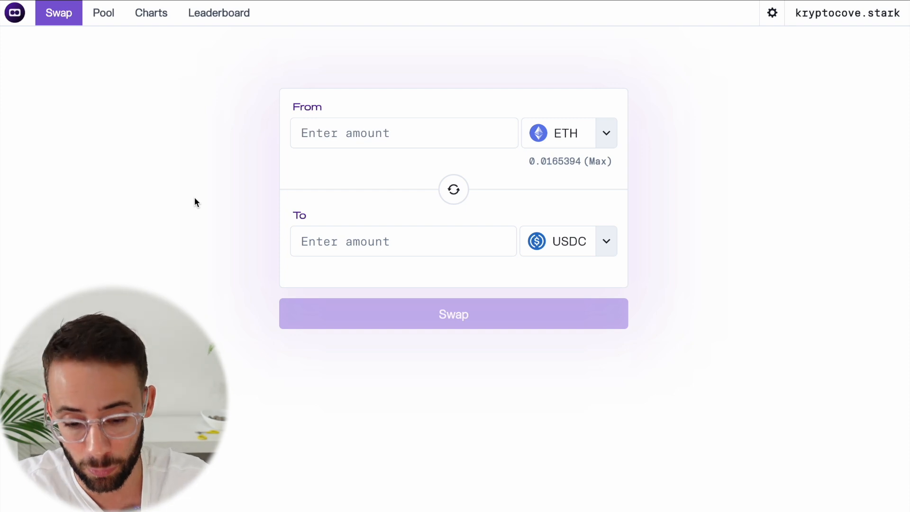
mouse_move(350, 104)
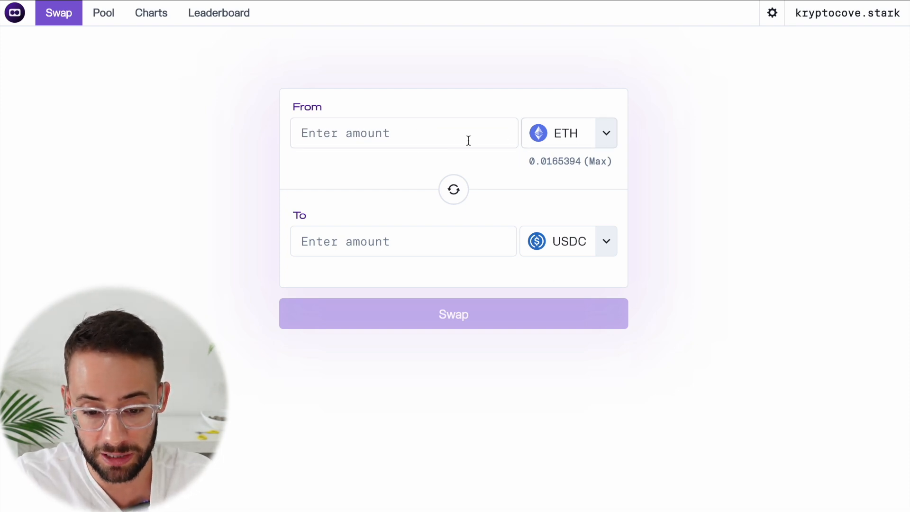
mouse_move(560, 238)
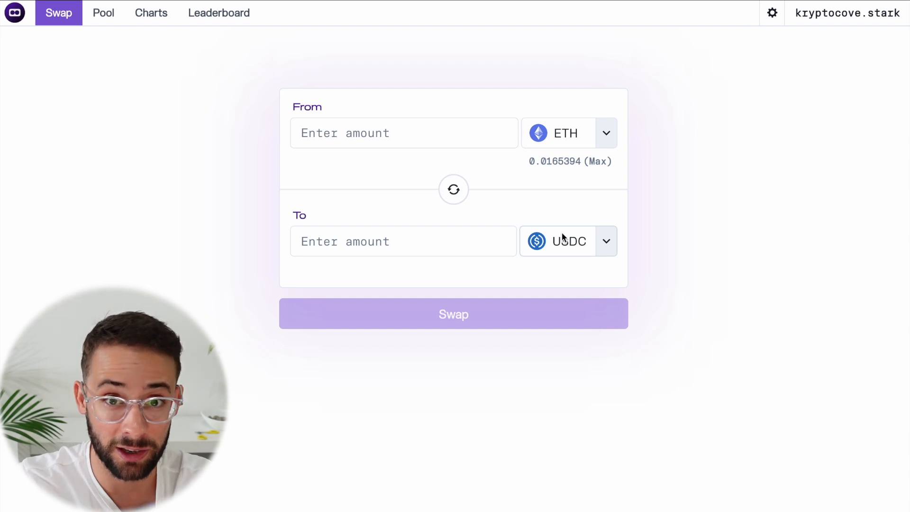
mouse_move(542, 222)
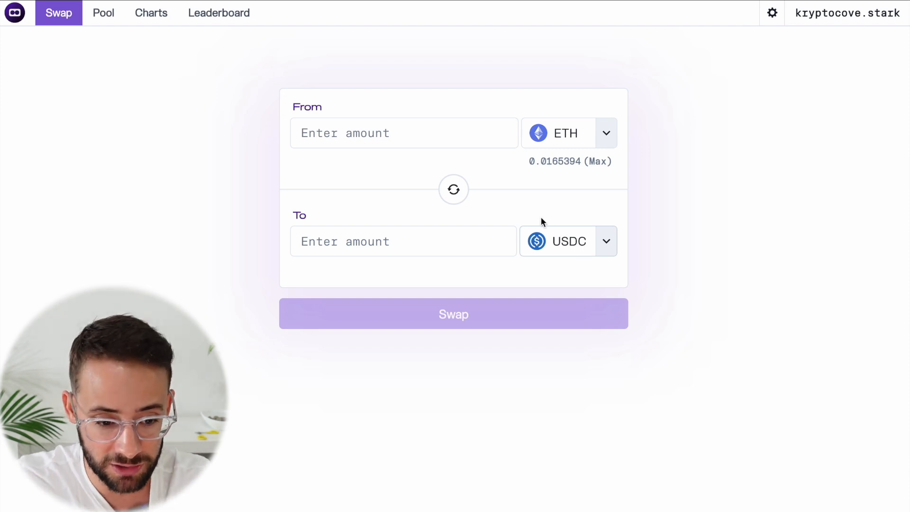
mouse_move(150, 122)
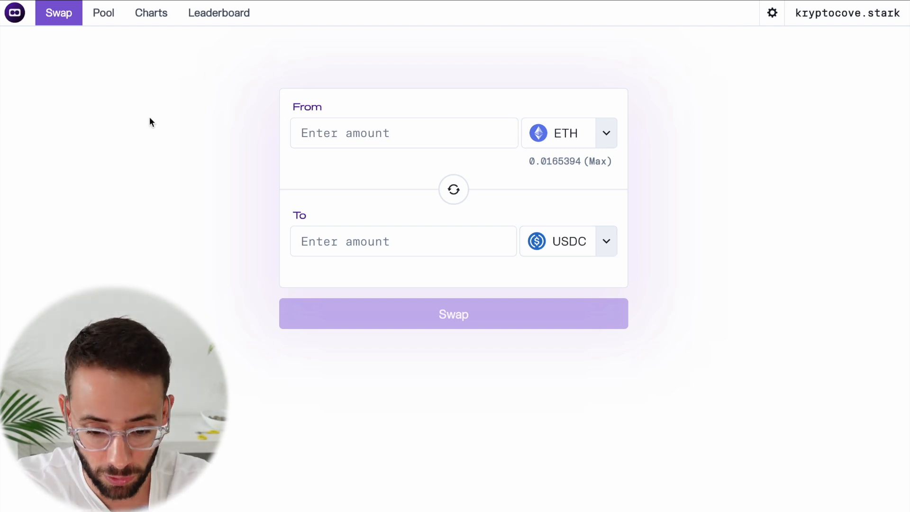
- Enter 0.005 ETH as the swap amount and submit the swap for USDC
type("0")
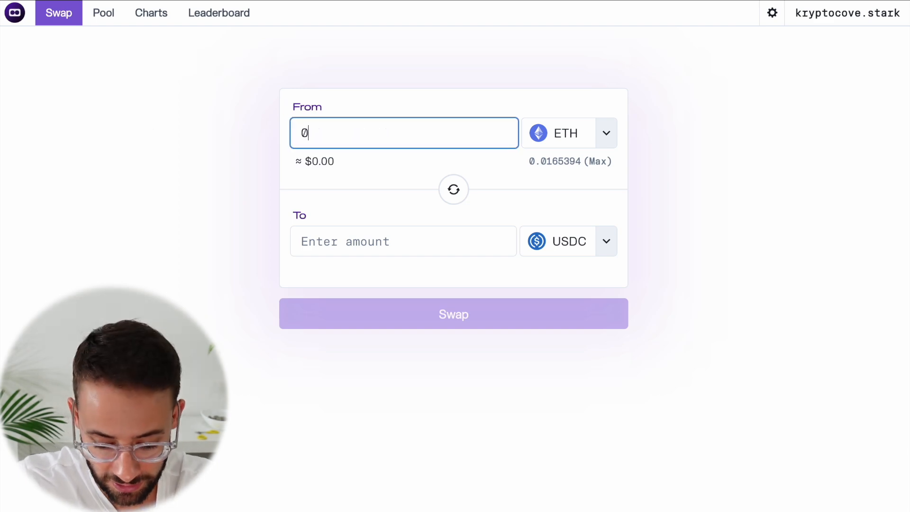
type(".005")
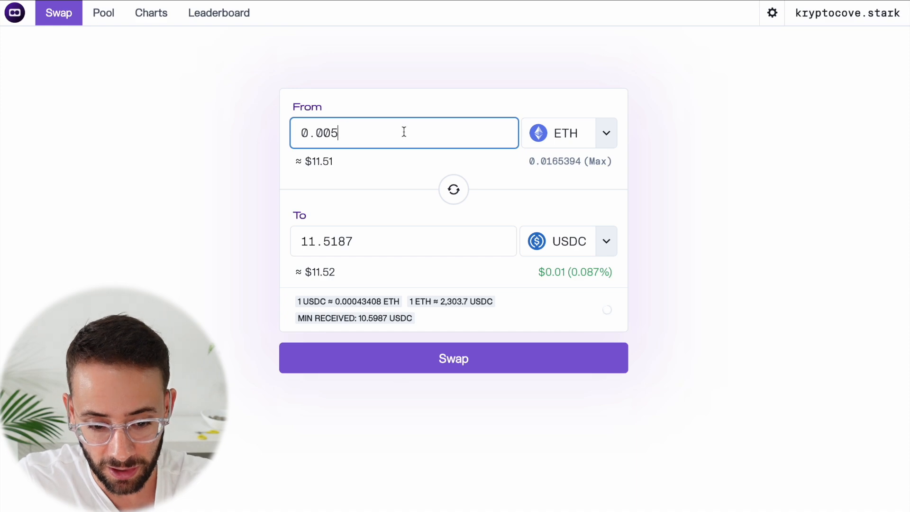
left_click(453, 358)
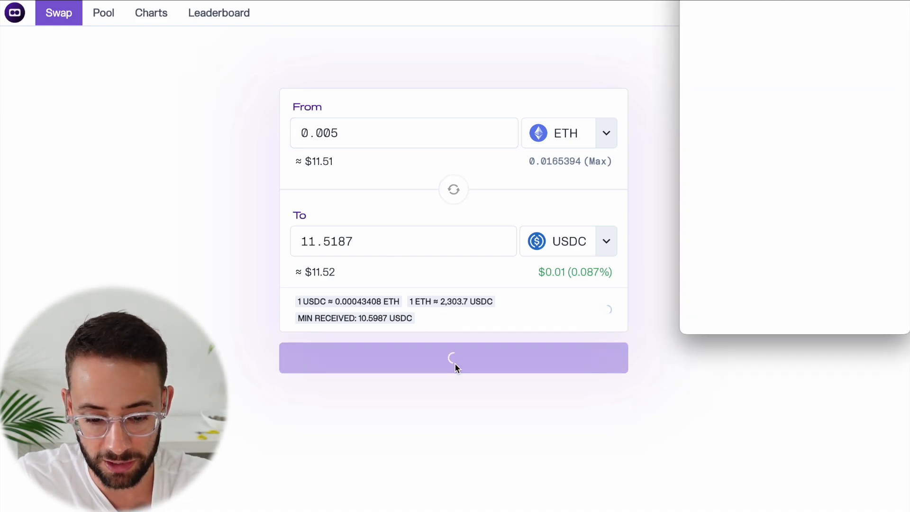
left_click(453, 357)
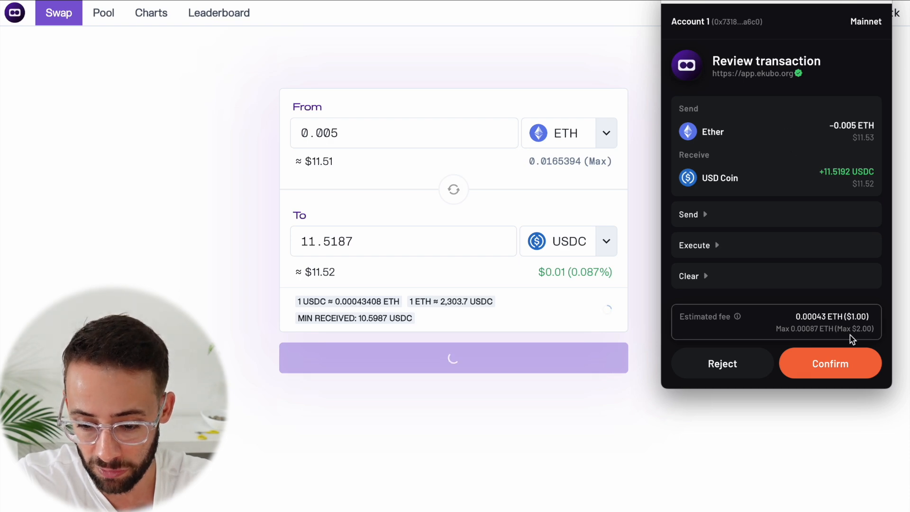
- Approve the swap in Argent X and confirm it shows as Succeeded in wallet history
left_click(829, 364)
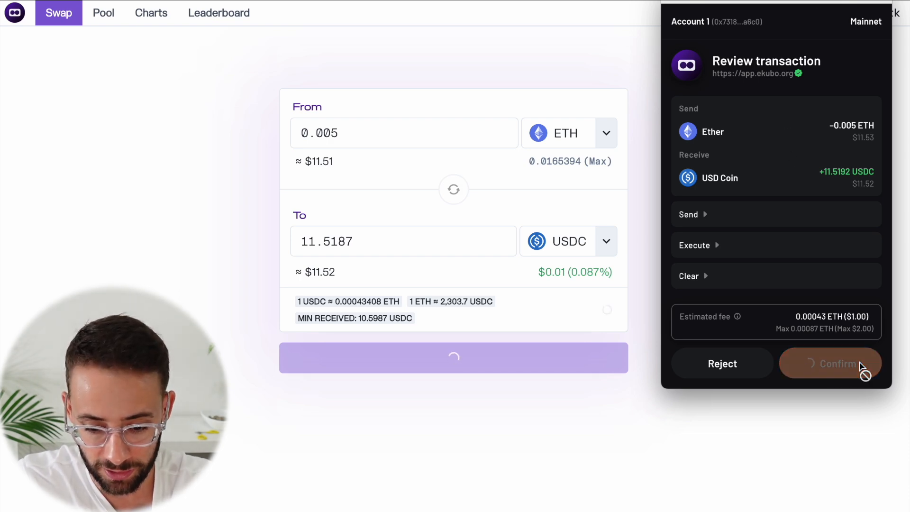
left_click(830, 363)
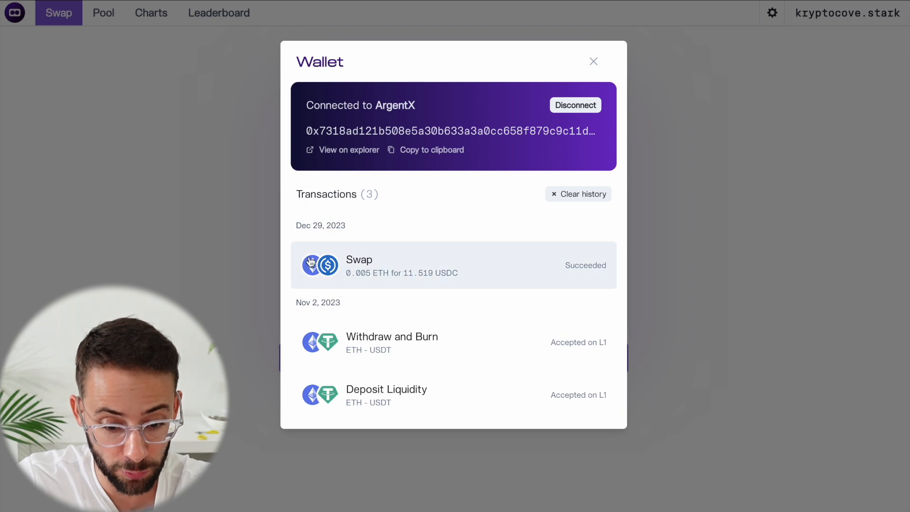
left_click(593, 62)
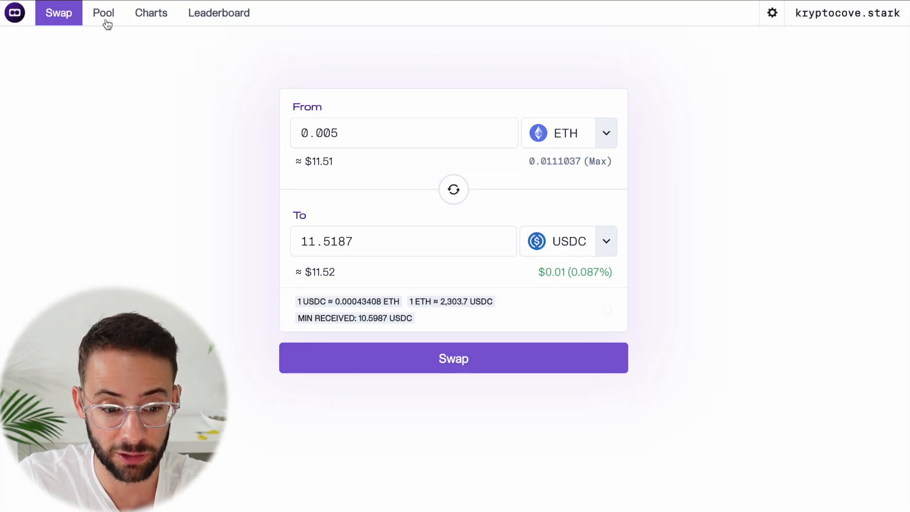
- Go to the Pool positions page and begin a new liquidity position
left_click(104, 13)
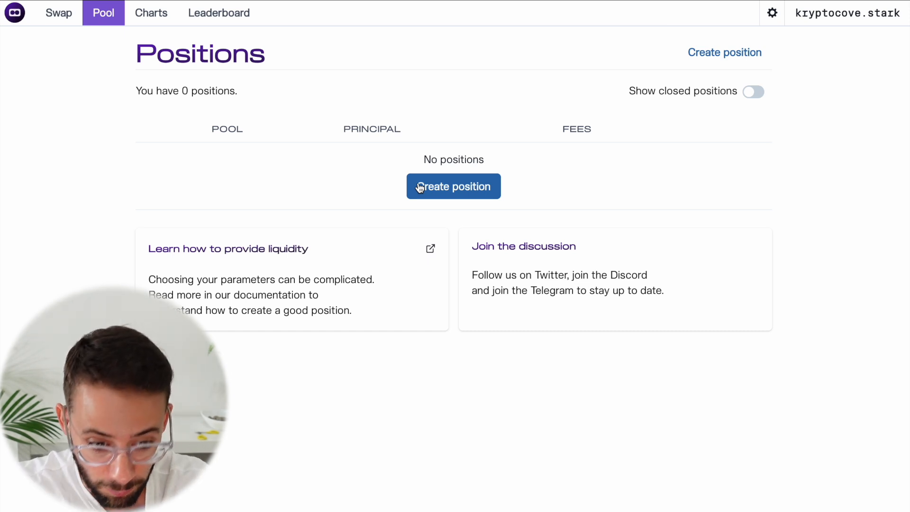
mouse_move(241, 23)
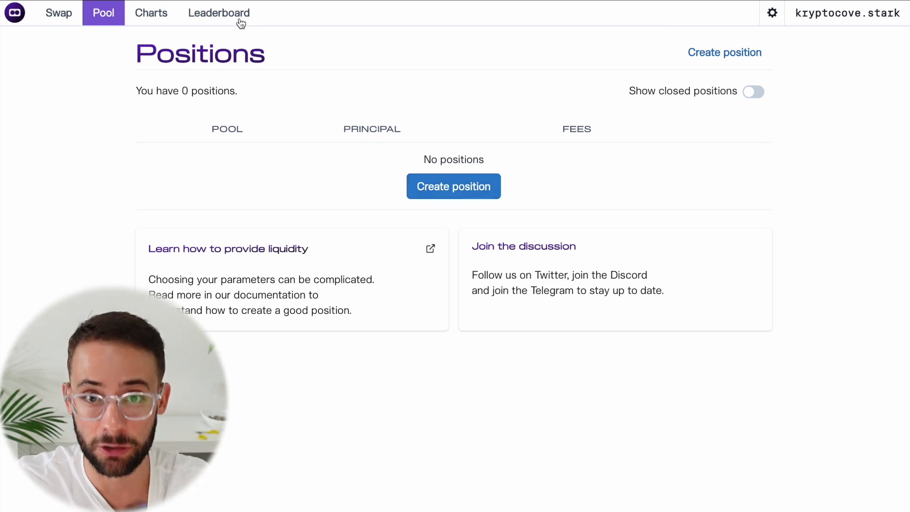
mouse_move(359, 165)
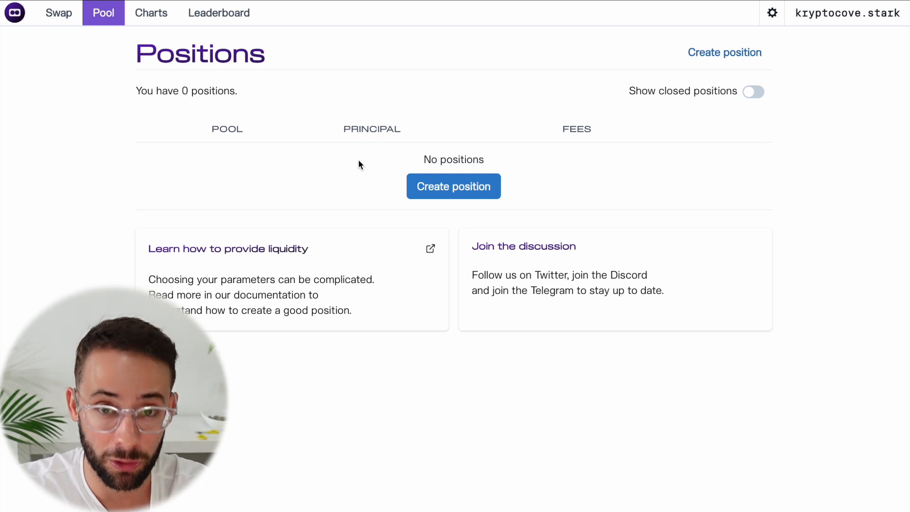
mouse_move(259, 86)
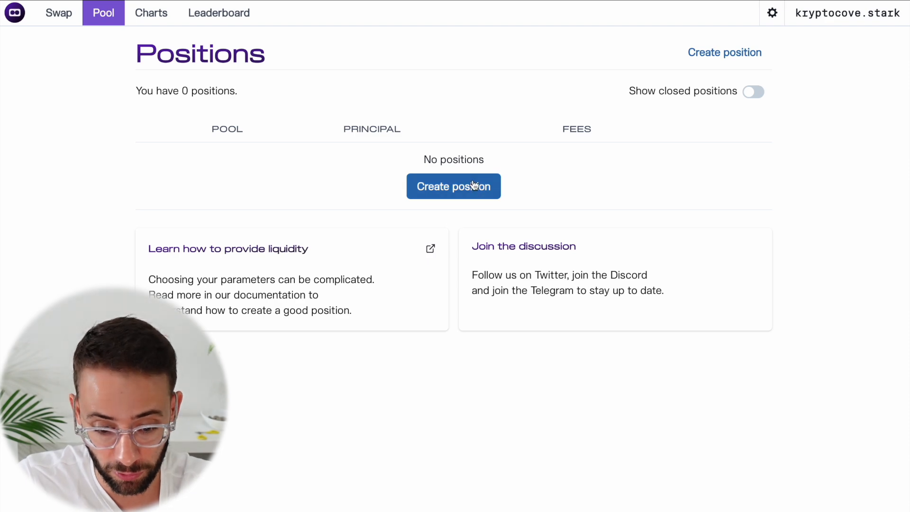
left_click(453, 187)
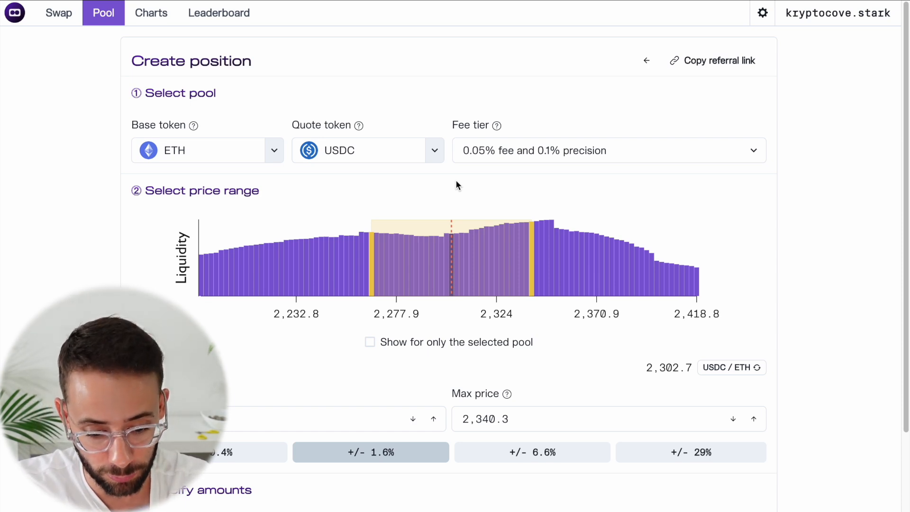
mouse_move(279, 160)
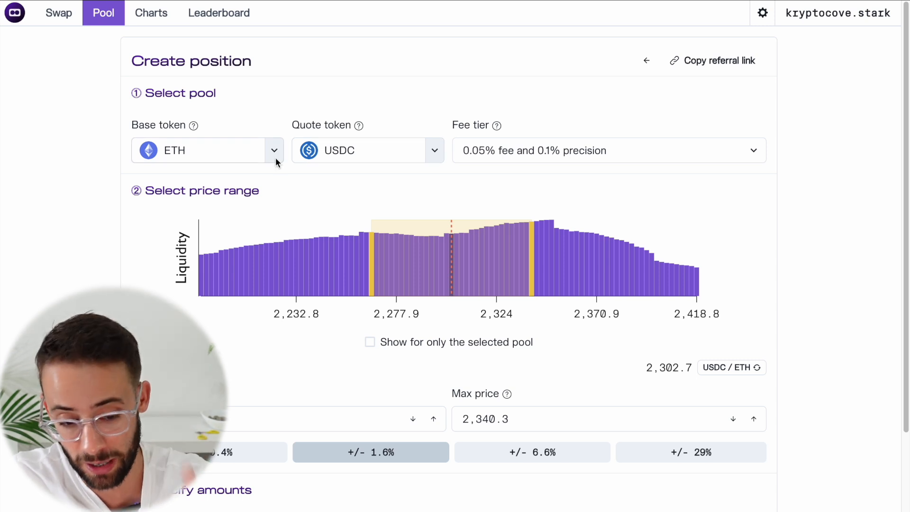
mouse_move(282, 152)
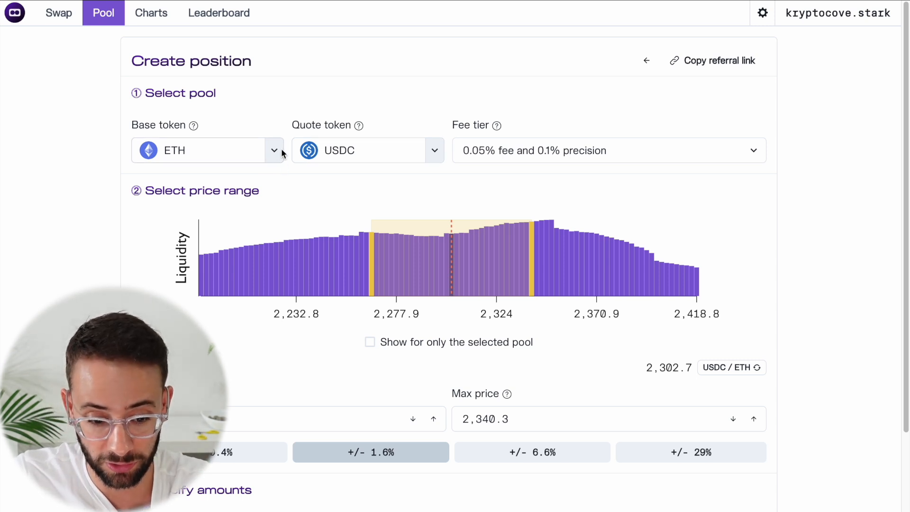
mouse_move(280, 150)
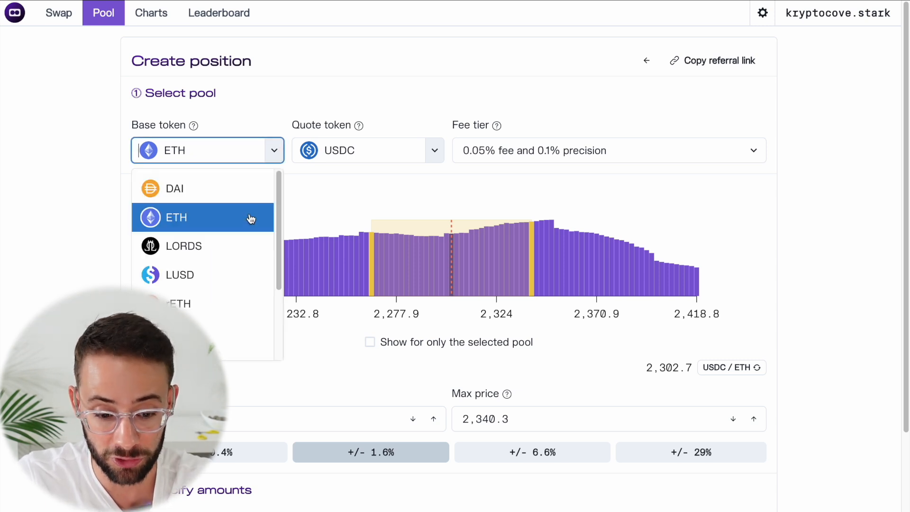
- Browse the quote and base token lists, keeping ETH and USDC as the pair
left_click(367, 150)
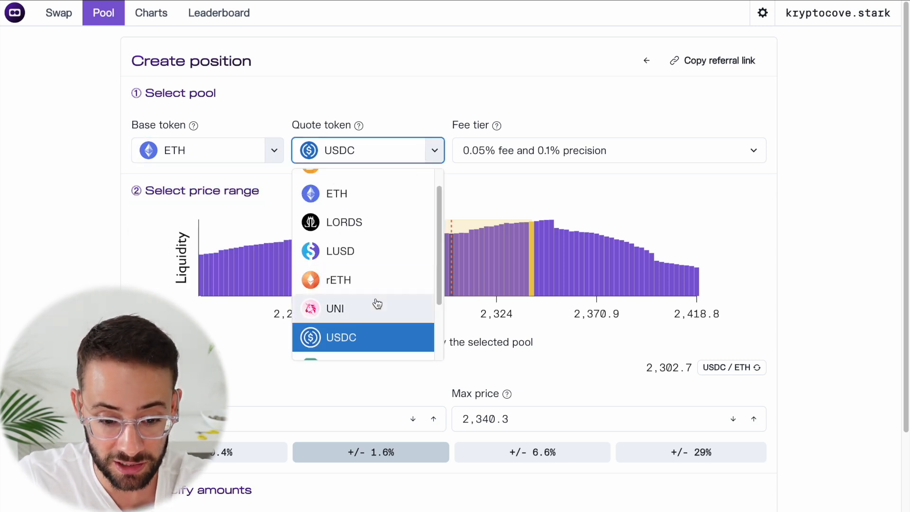
left_click(207, 150)
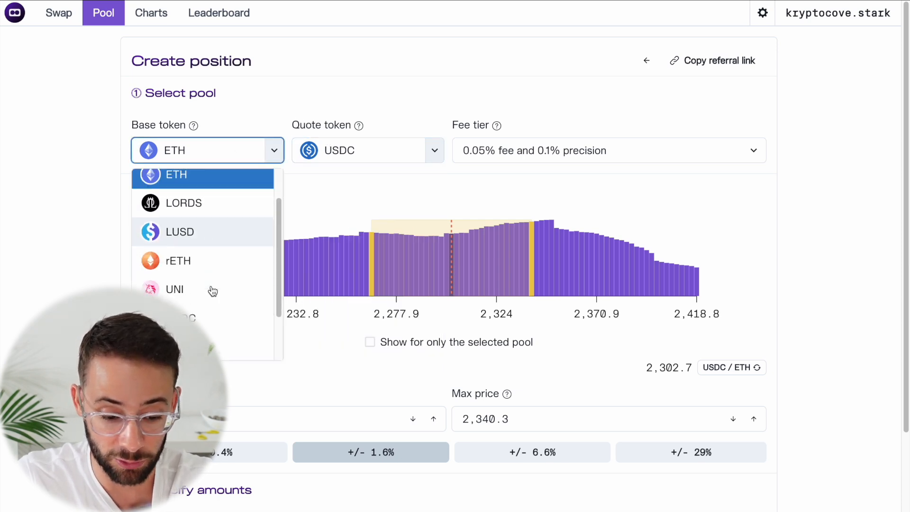
scroll("down", 3)
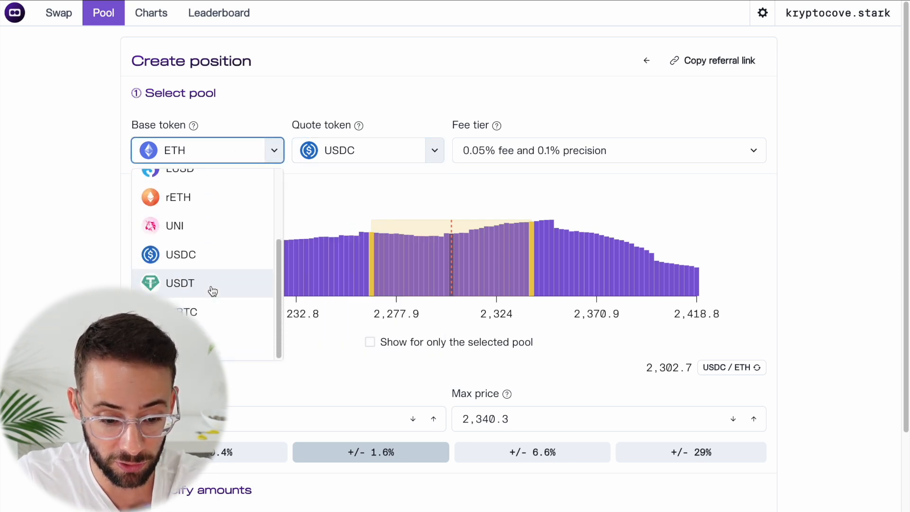
mouse_move(218, 261)
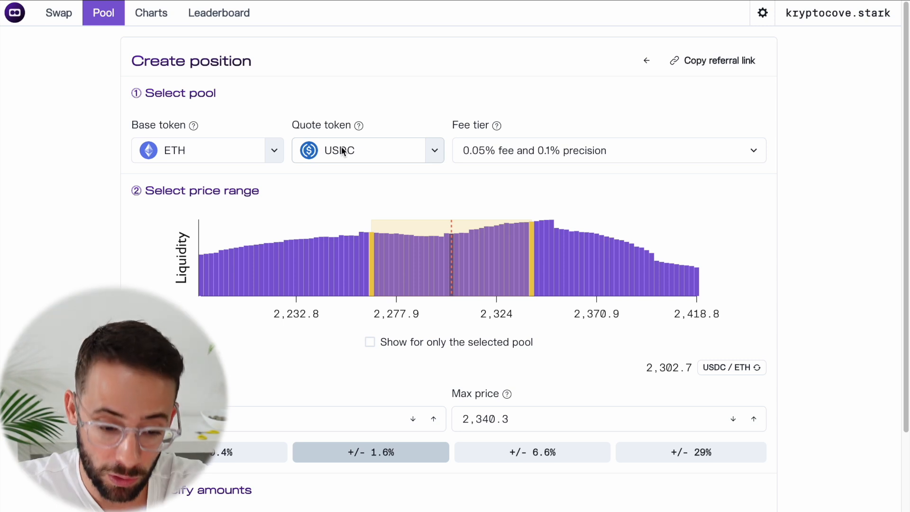
mouse_move(139, 172)
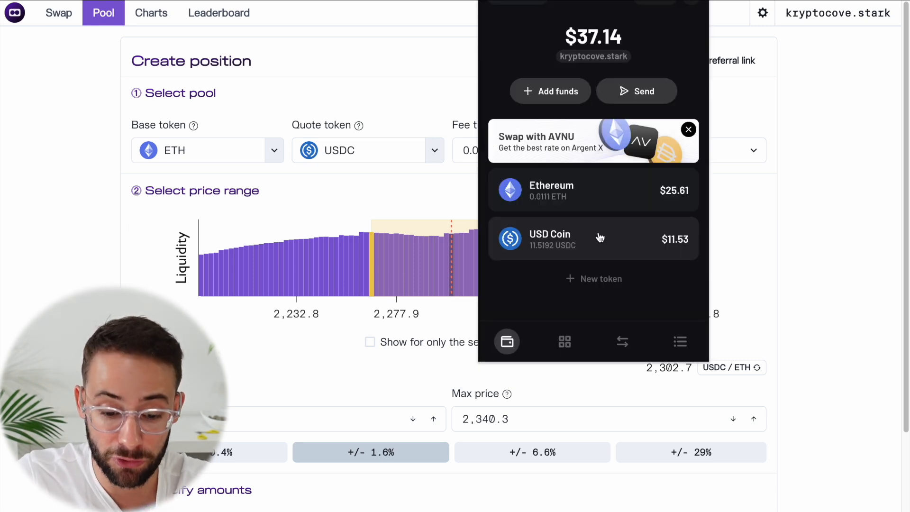
mouse_move(613, 223)
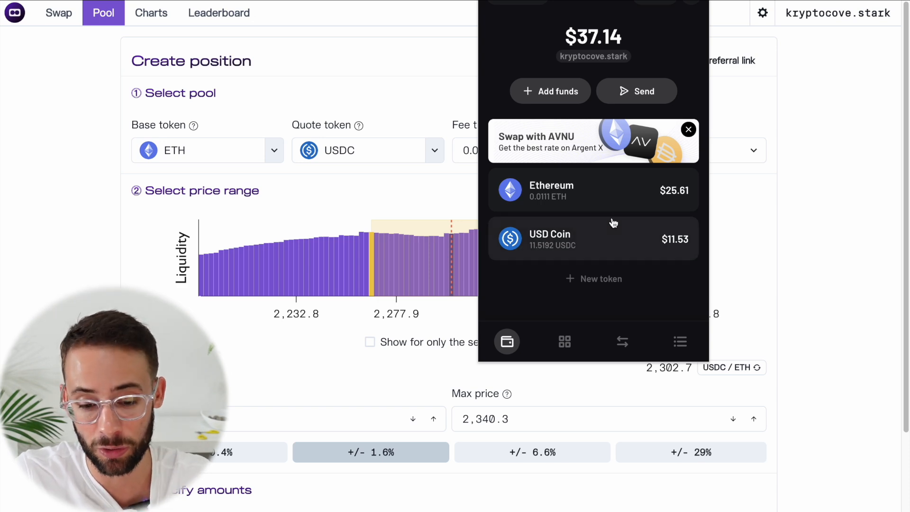
mouse_move(558, 236)
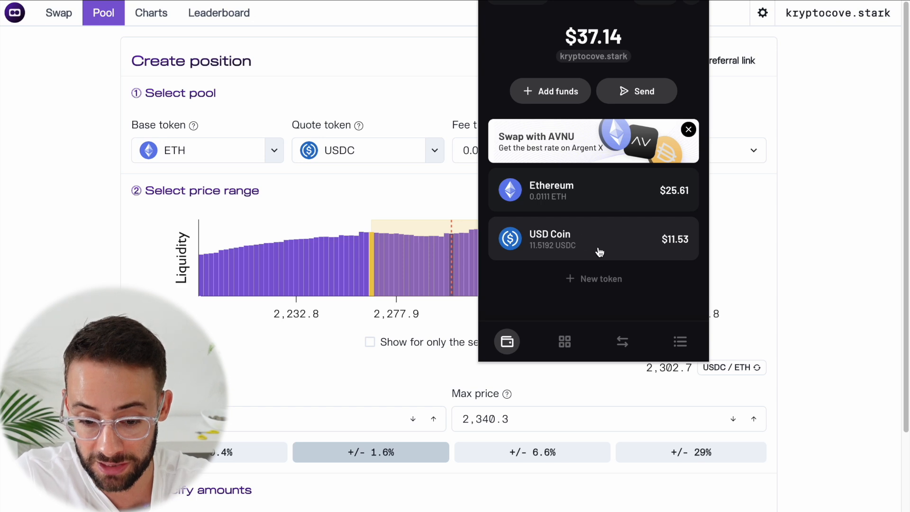
mouse_move(600, 204)
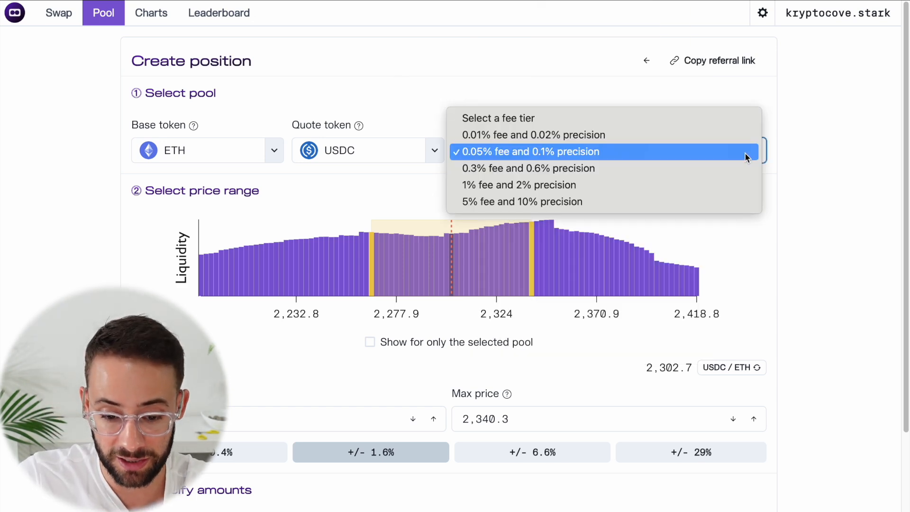
left_click(532, 135)
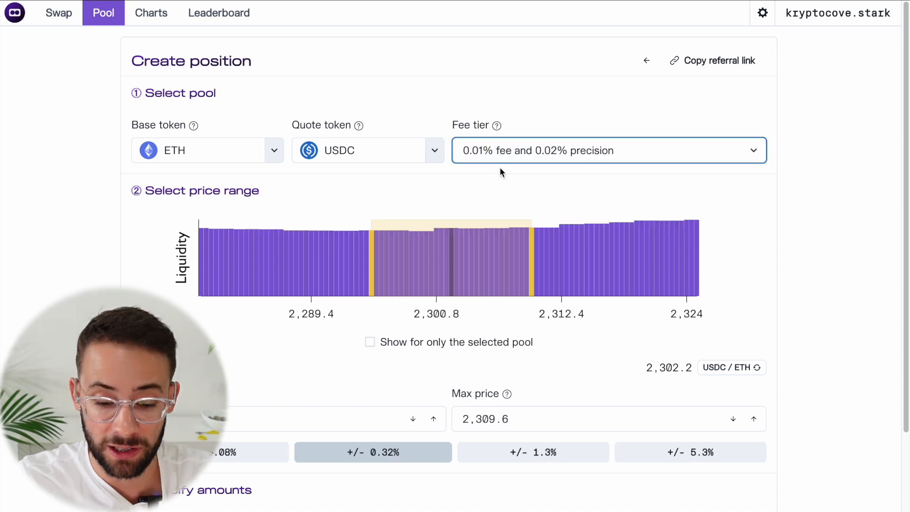
mouse_move(485, 158)
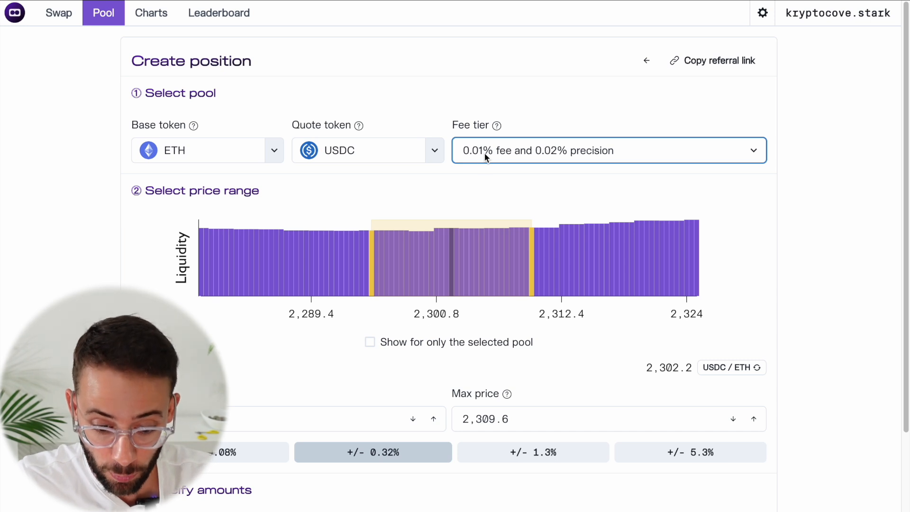
mouse_move(438, 302)
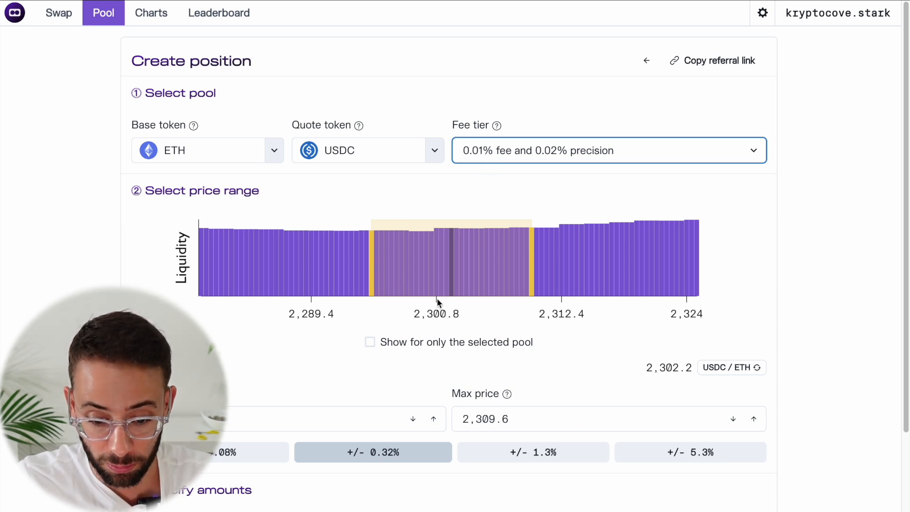
mouse_move(571, 160)
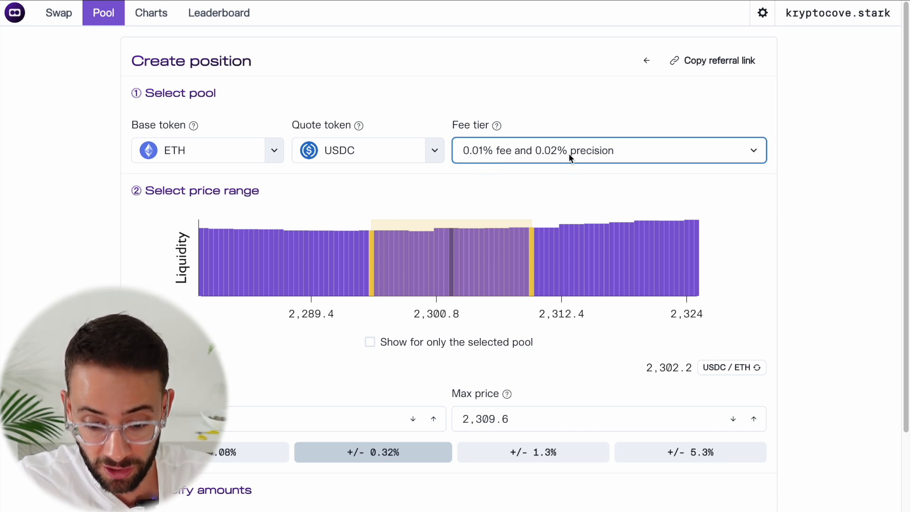
mouse_move(697, 241)
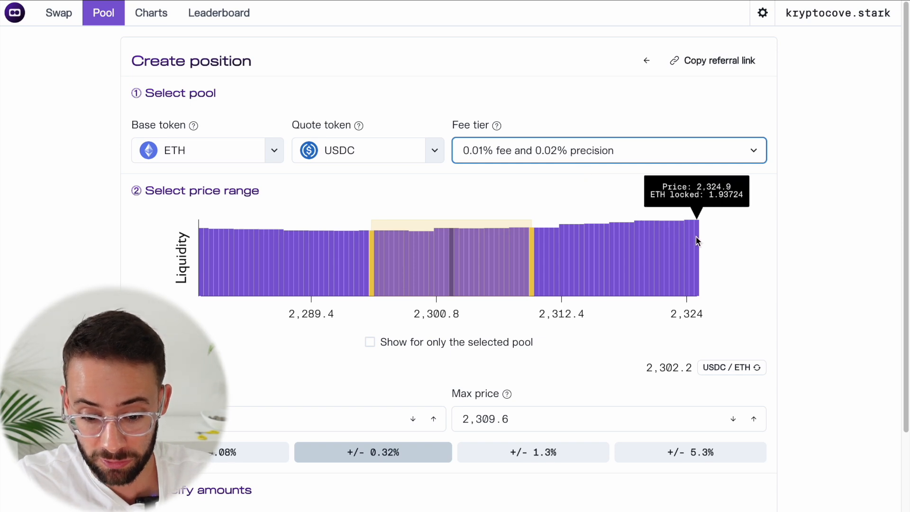
mouse_move(690, 243)
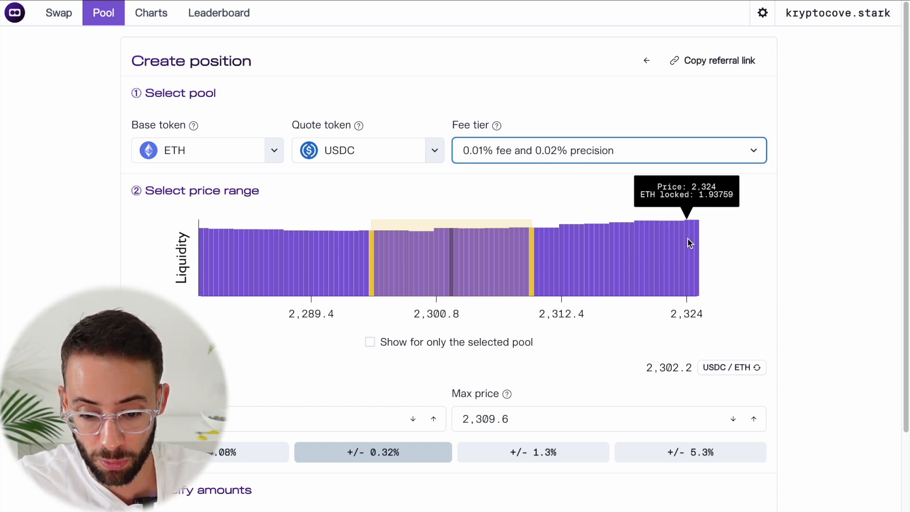
mouse_move(666, 247)
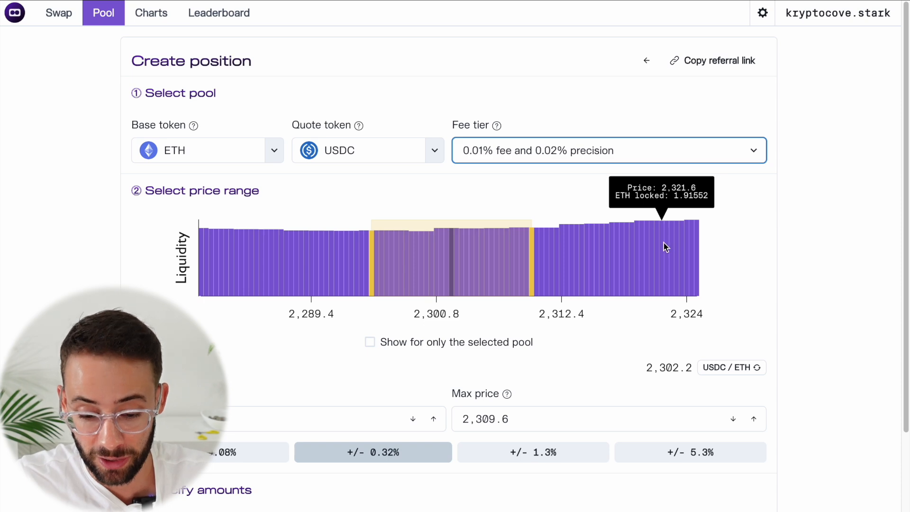
mouse_move(545, 258)
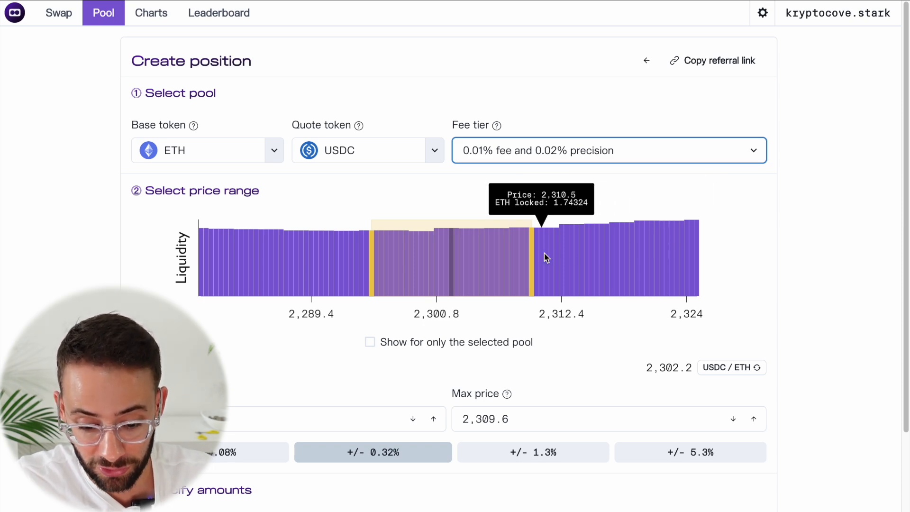
mouse_move(479, 181)
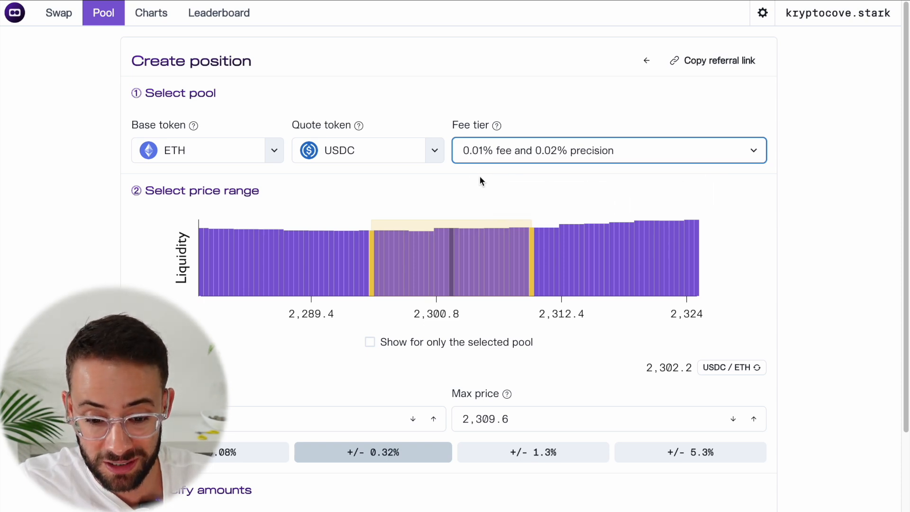
mouse_move(538, 136)
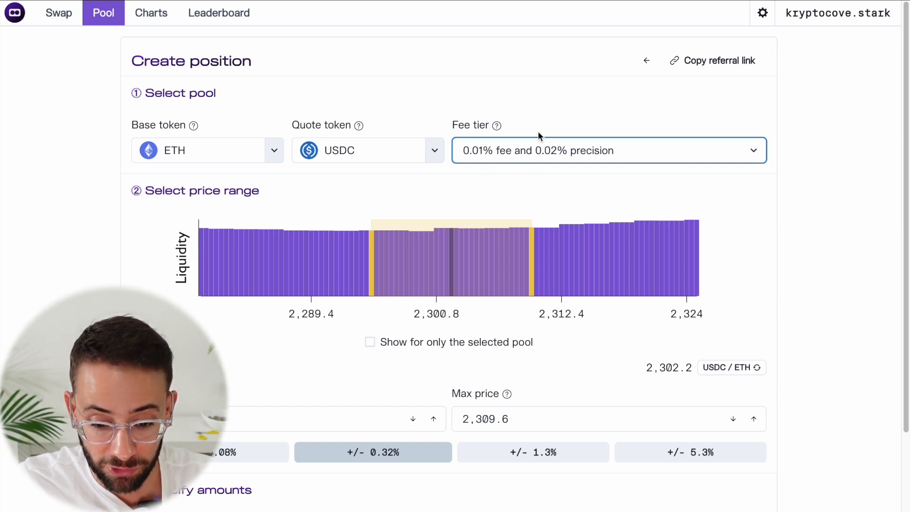
scroll("down", 3)
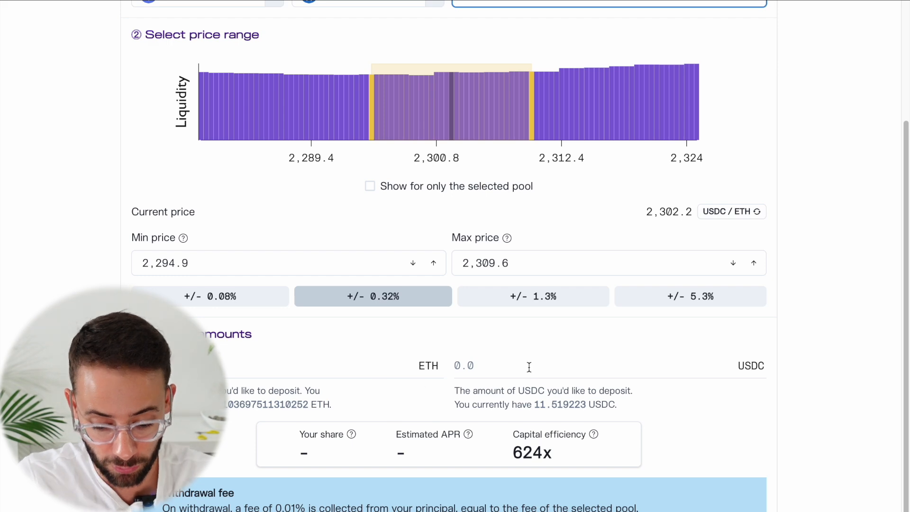
- Deposit 10 USDC and review the resulting 3.89% share and 580.3% estimated APR
type("10")
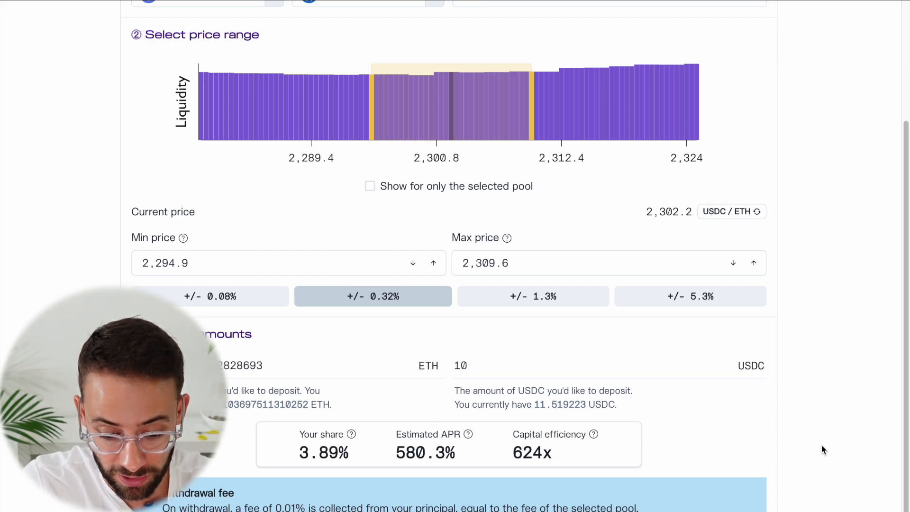
scroll("up", 3)
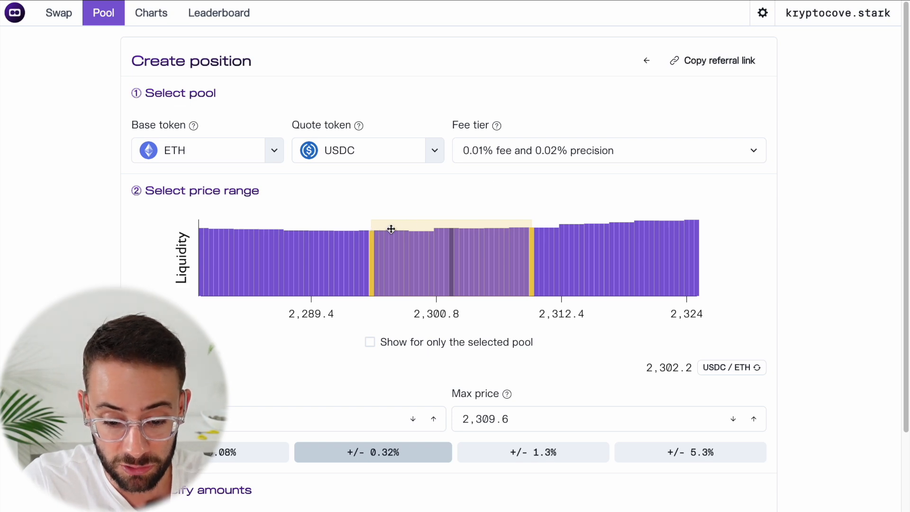
scroll("down", 3)
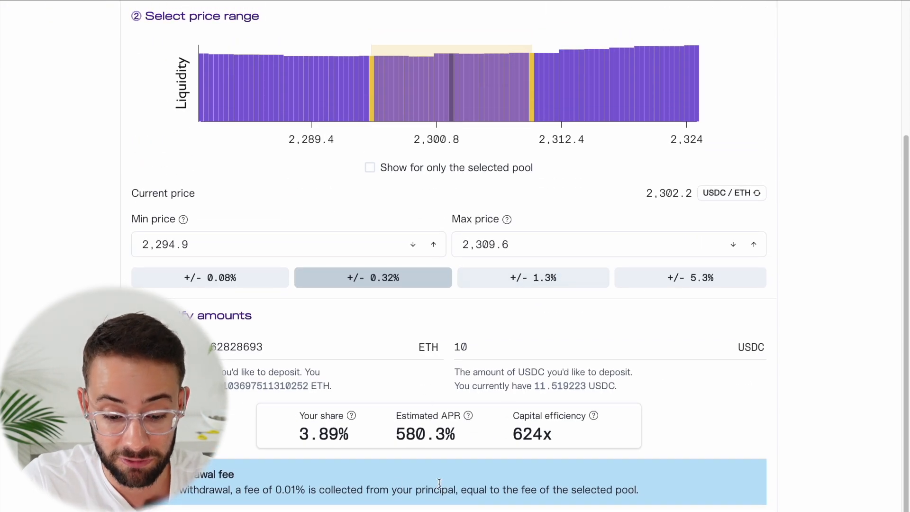
scroll("down", 3)
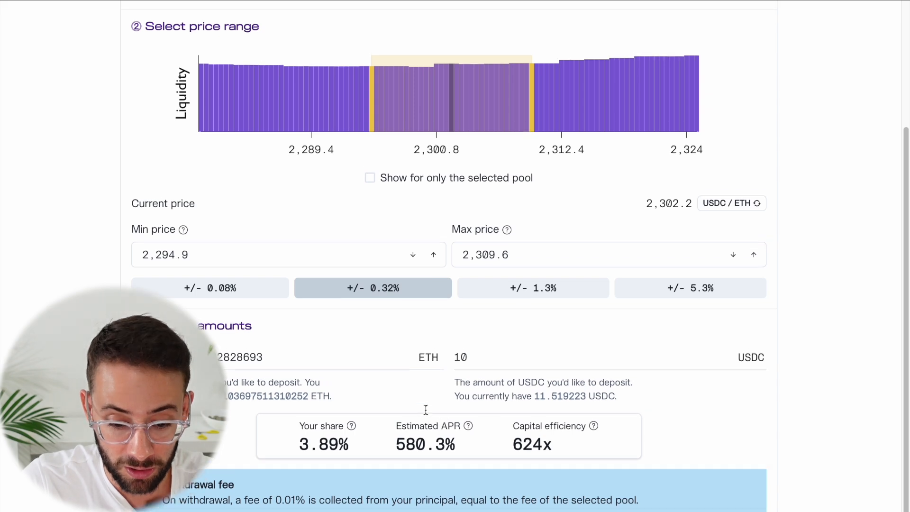
scroll("up", 3)
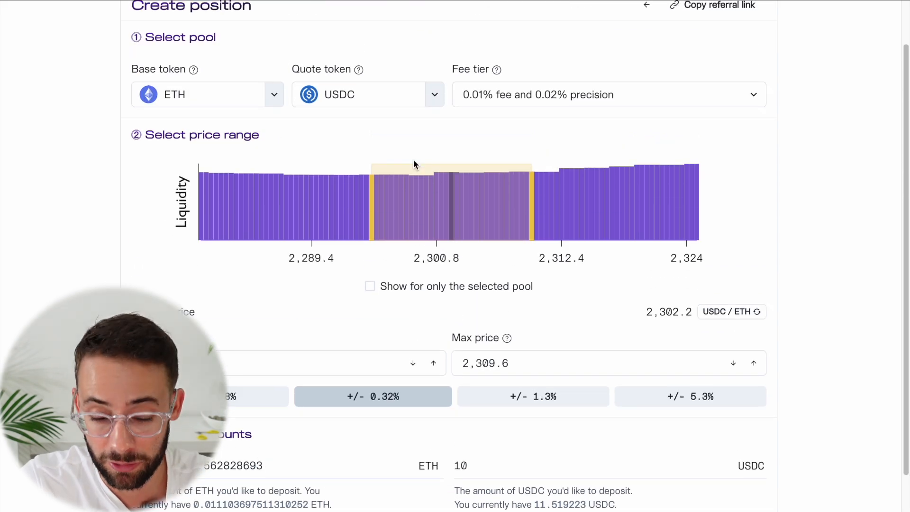
mouse_move(393, 180)
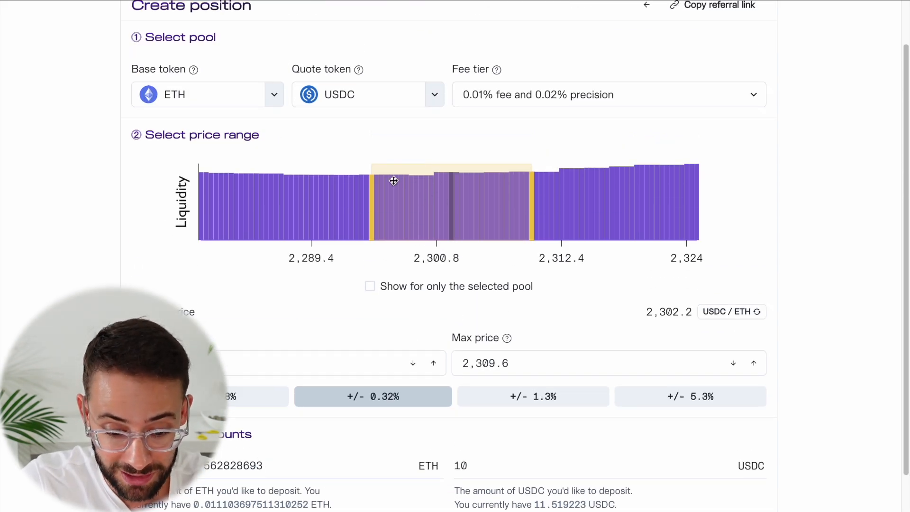
mouse_move(533, 176)
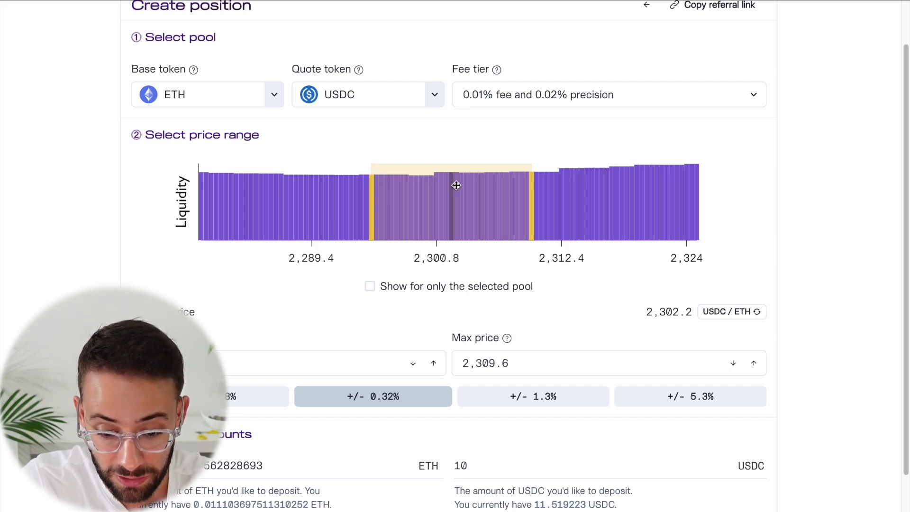
mouse_move(381, 165)
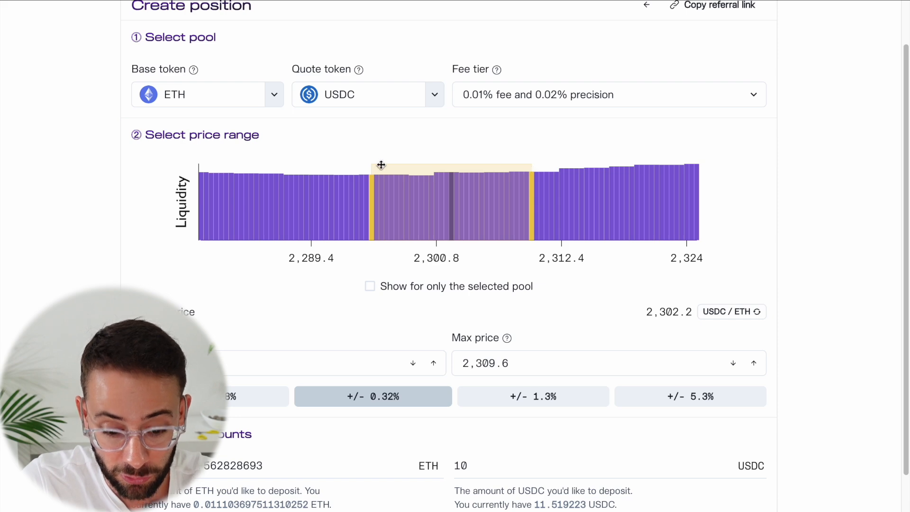
mouse_move(407, 154)
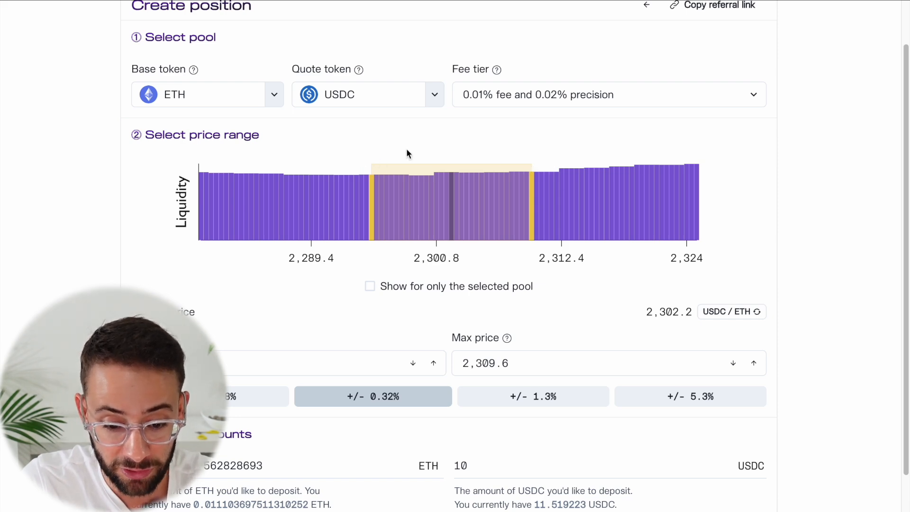
mouse_move(414, 201)
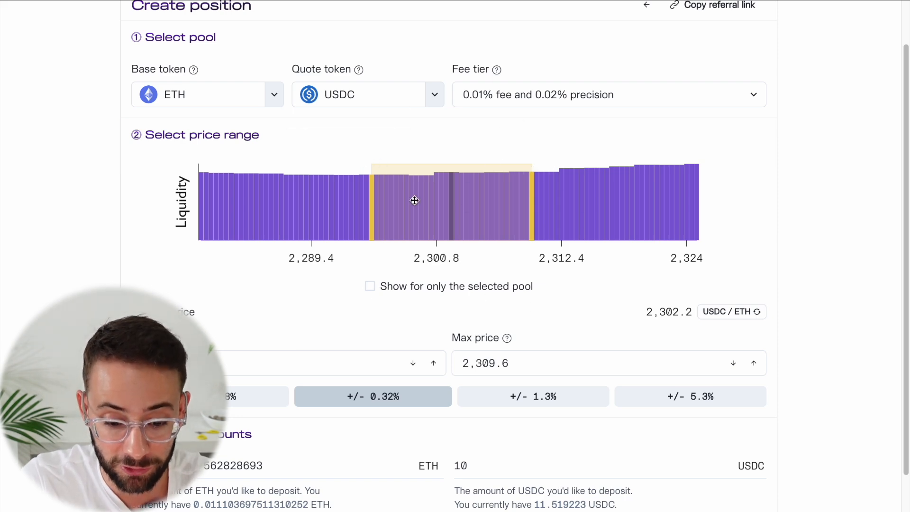
scroll("up", 3)
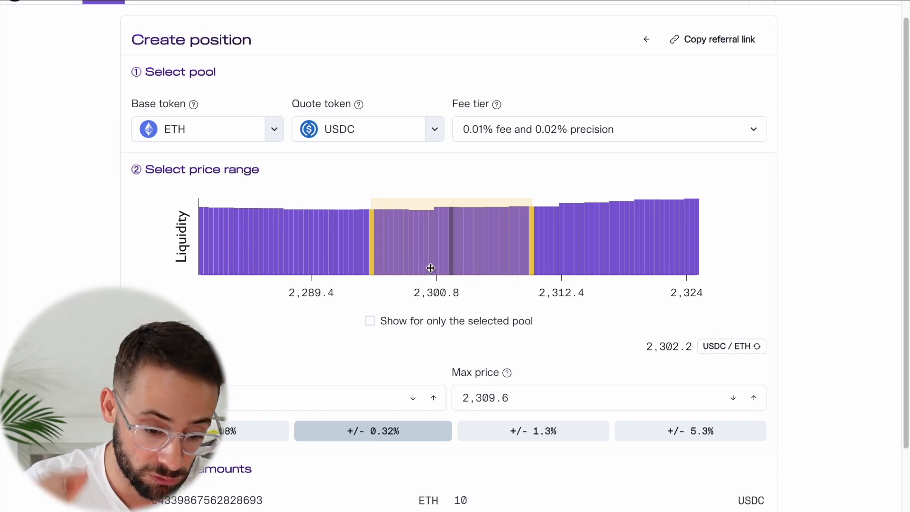
scroll("down", 3)
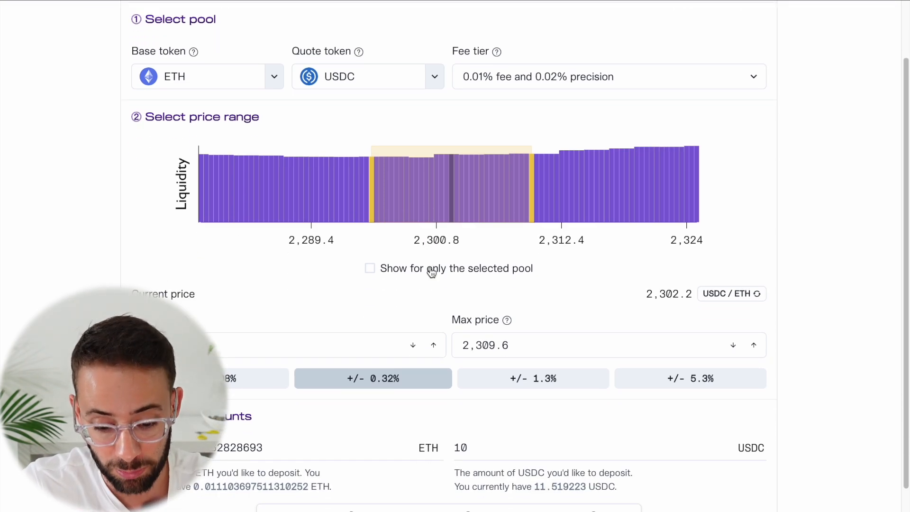
scroll("up", 3)
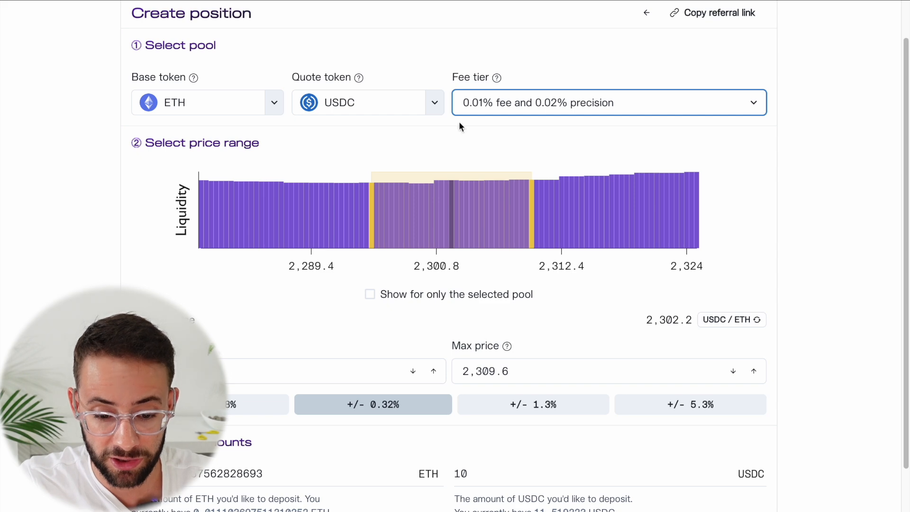
scroll("down", 3)
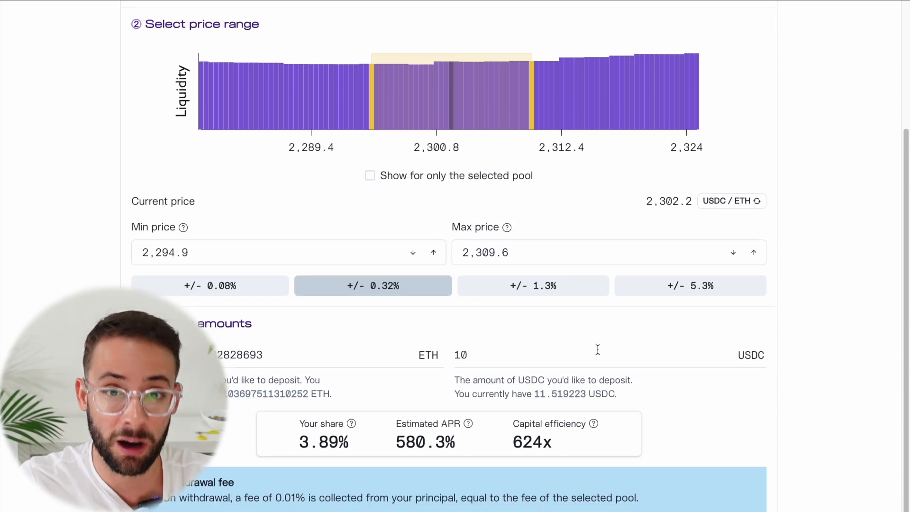
mouse_move(704, 346)
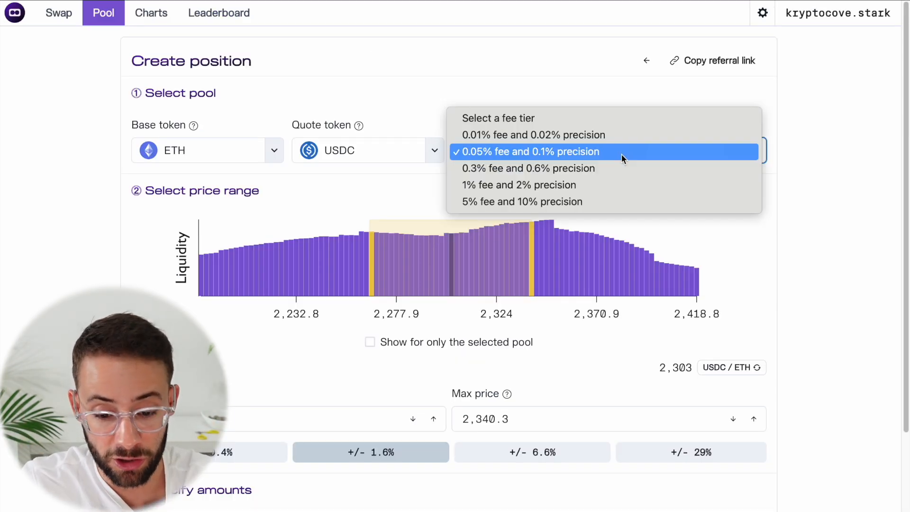
mouse_move(607, 168)
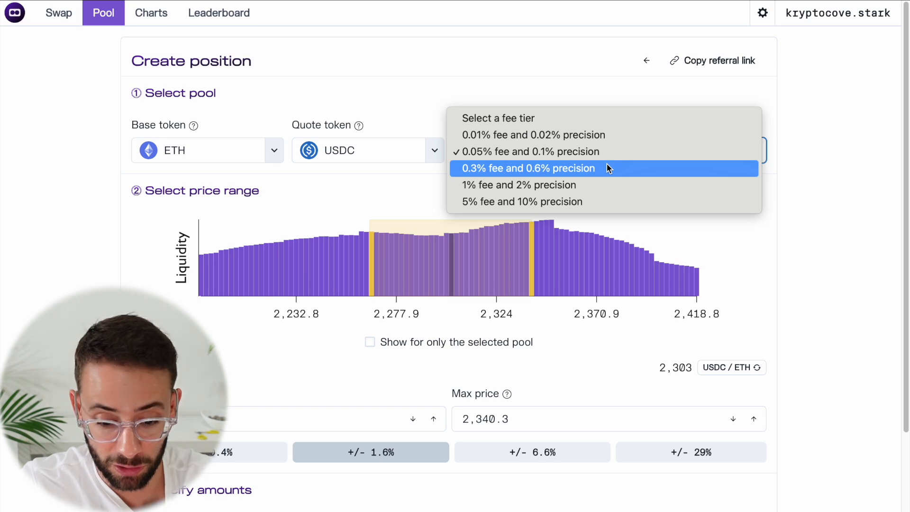
- Choose the '0.3% fee and 0.6% precision' tier, widening the range to about 2,090–2,532
left_click(526, 168)
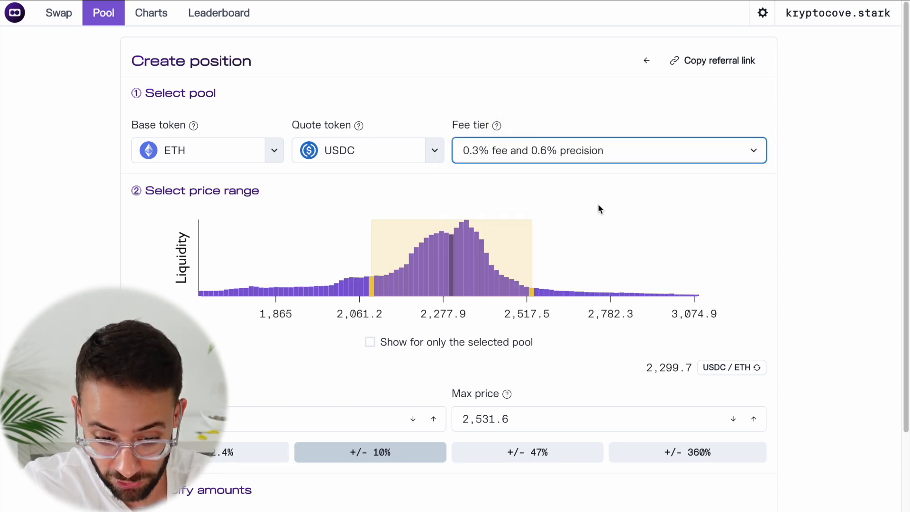
scroll("down", 3)
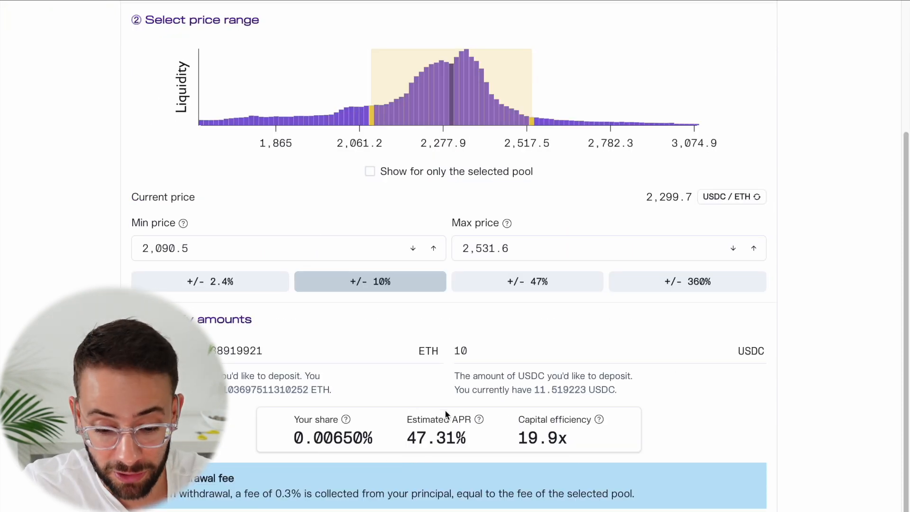
scroll("up", 3)
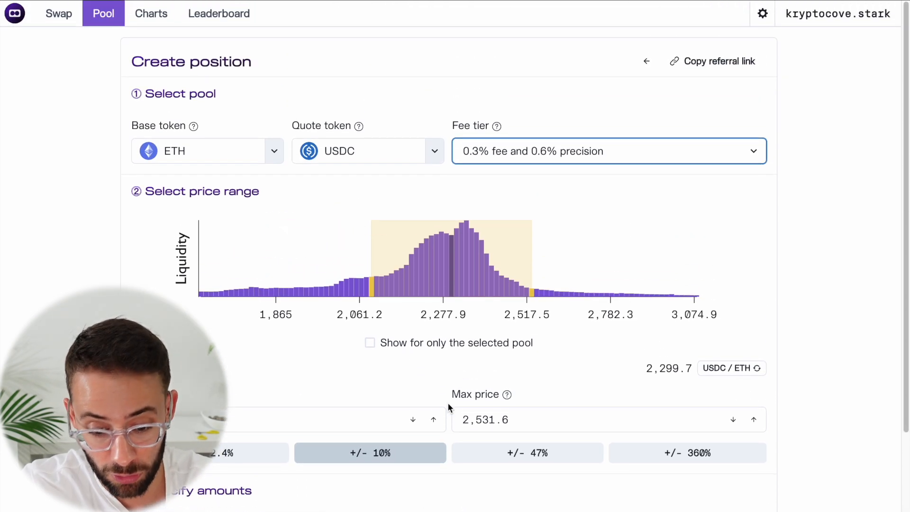
scroll("down", 3)
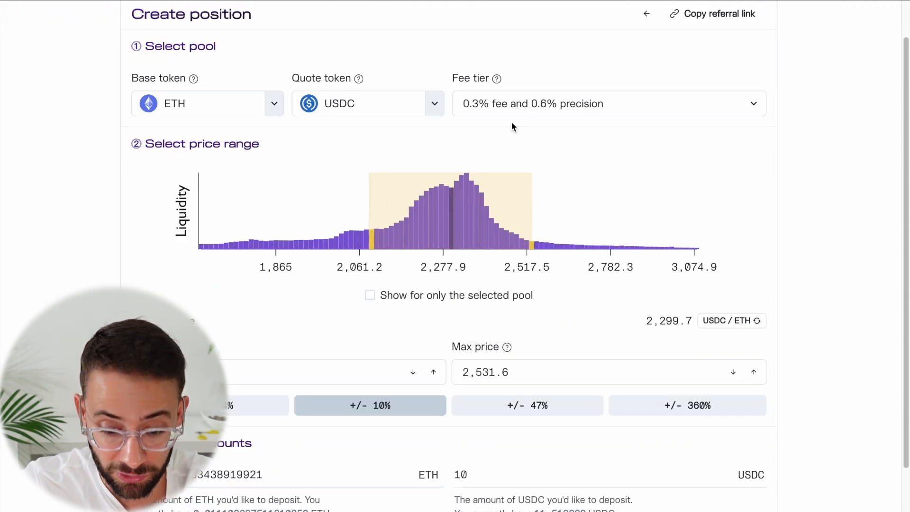
mouse_move(370, 203)
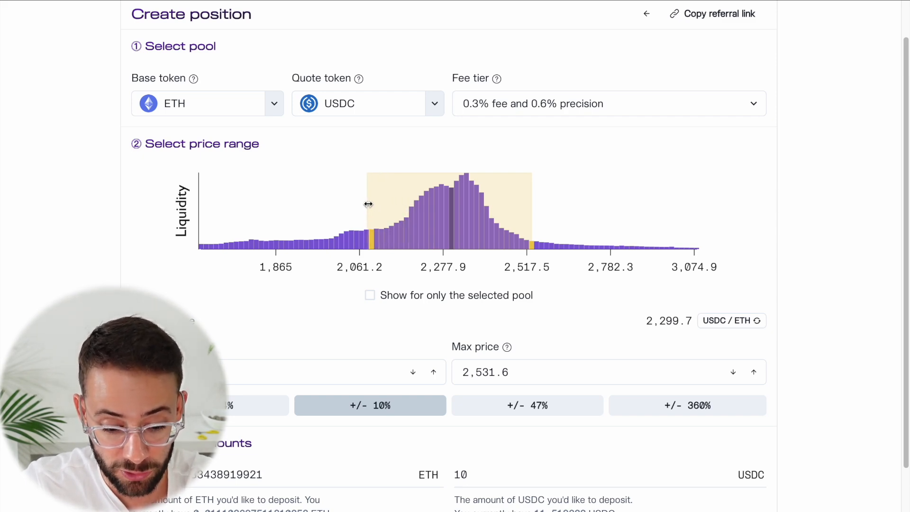
- Try the ±2.4% range preset, then settle on the ±10% preset
left_click(369, 405)
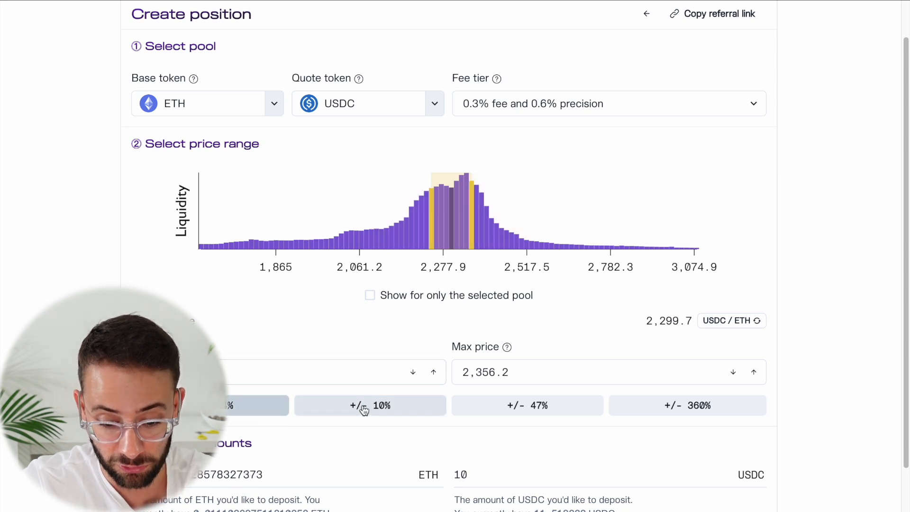
left_click(526, 406)
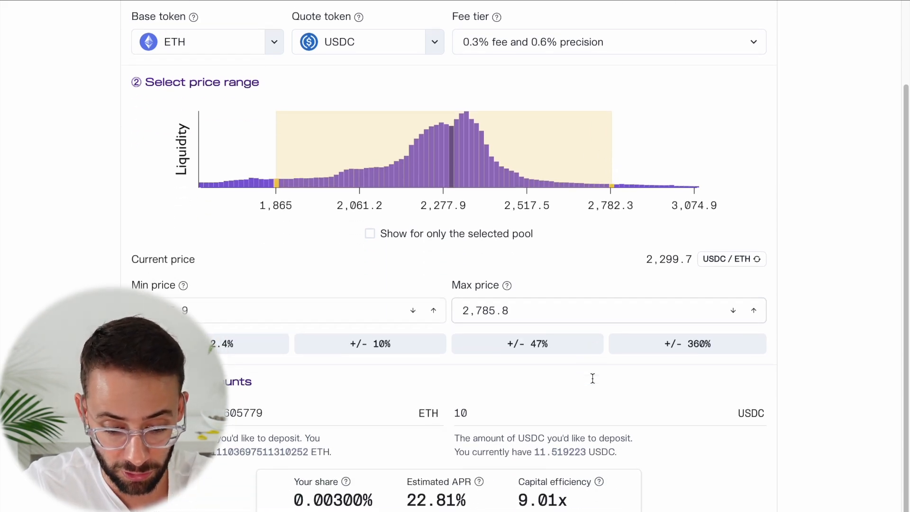
- Drag the range's upper edge so Max price reads 2,802.6, with Min at 1,865.9
scroll("up", 3)
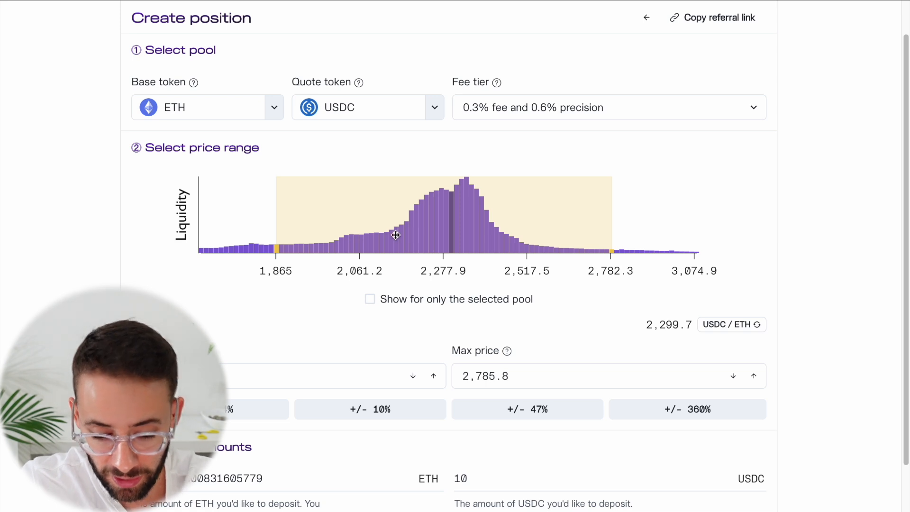
mouse_move(388, 179)
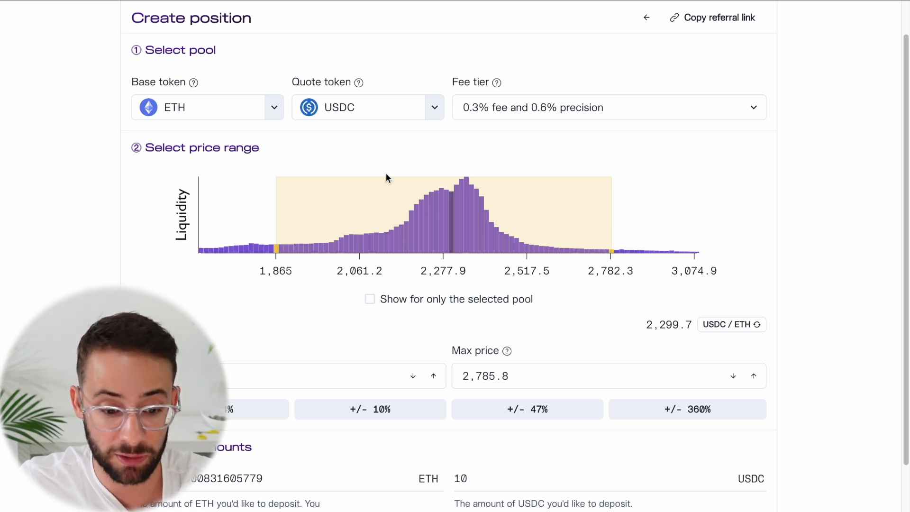
mouse_move(426, 127)
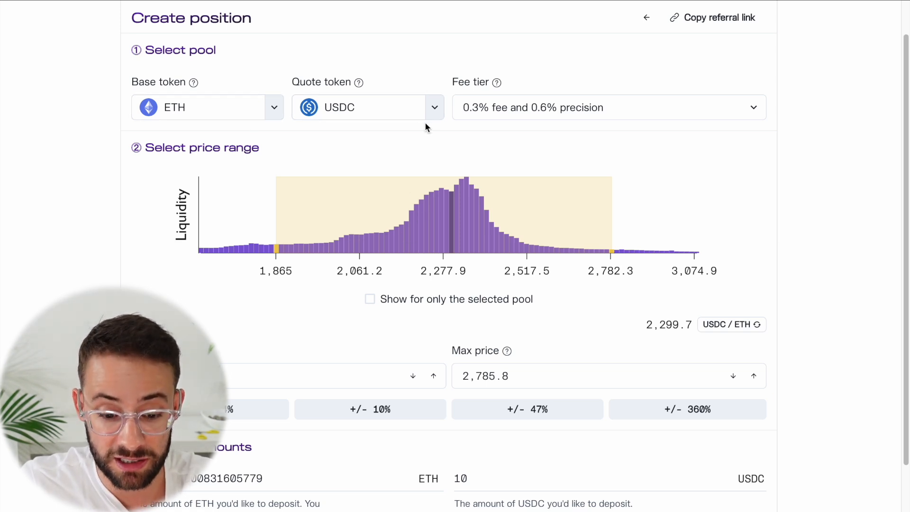
mouse_move(334, 248)
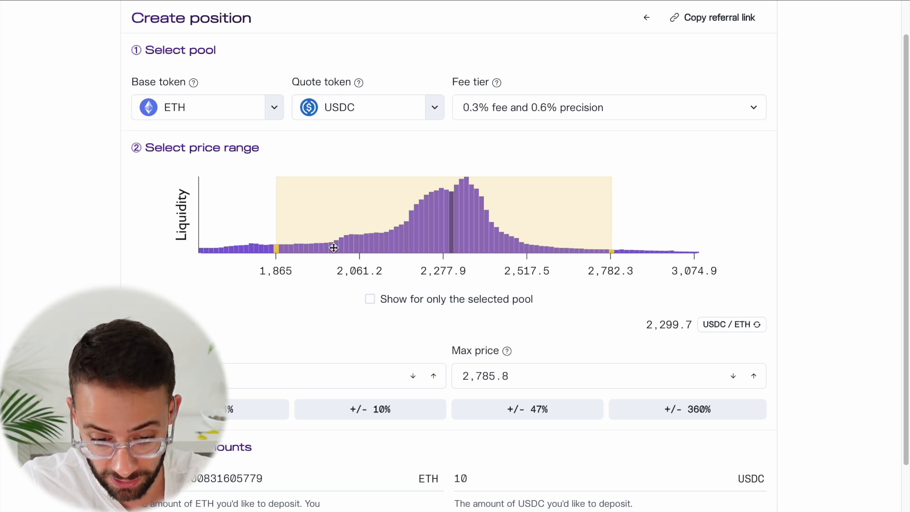
mouse_move(294, 215)
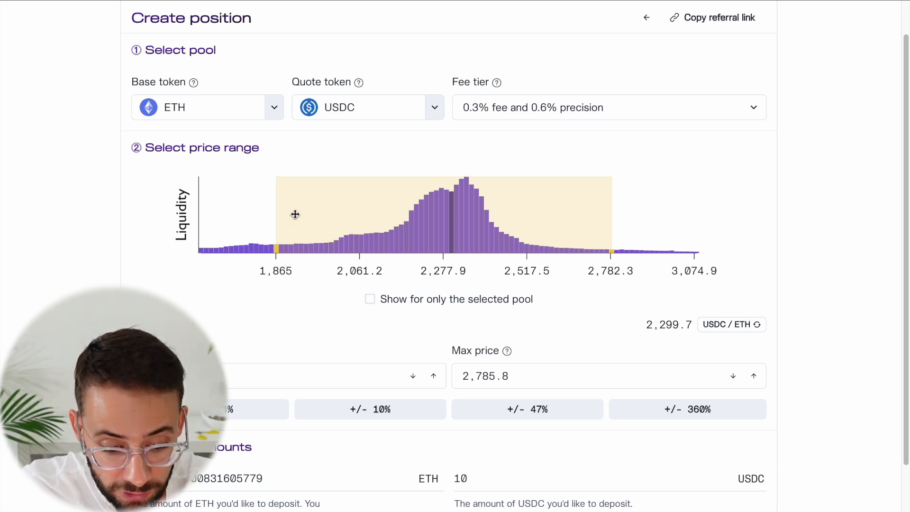
mouse_move(302, 243)
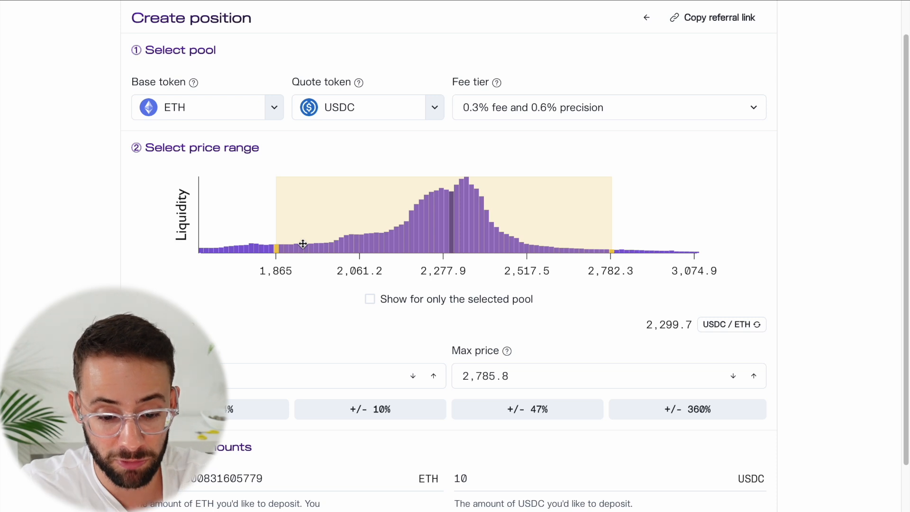
mouse_move(276, 232)
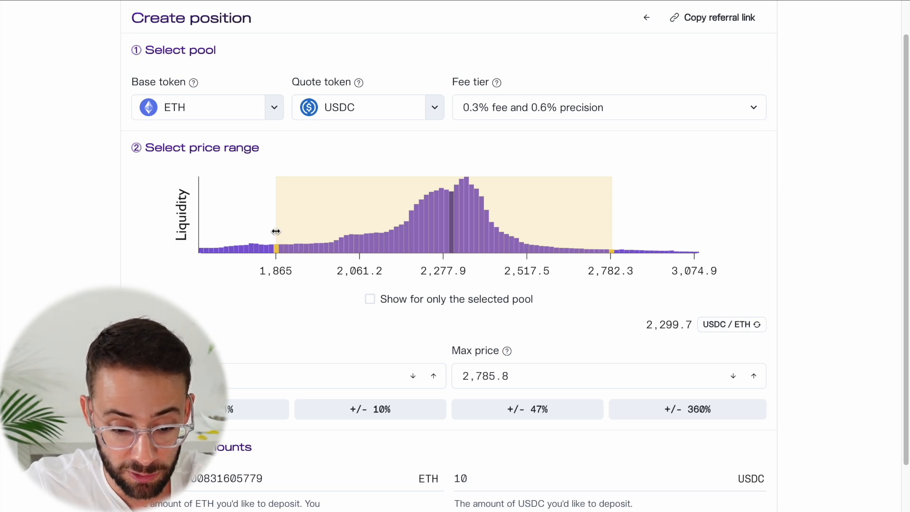
mouse_move(611, 206)
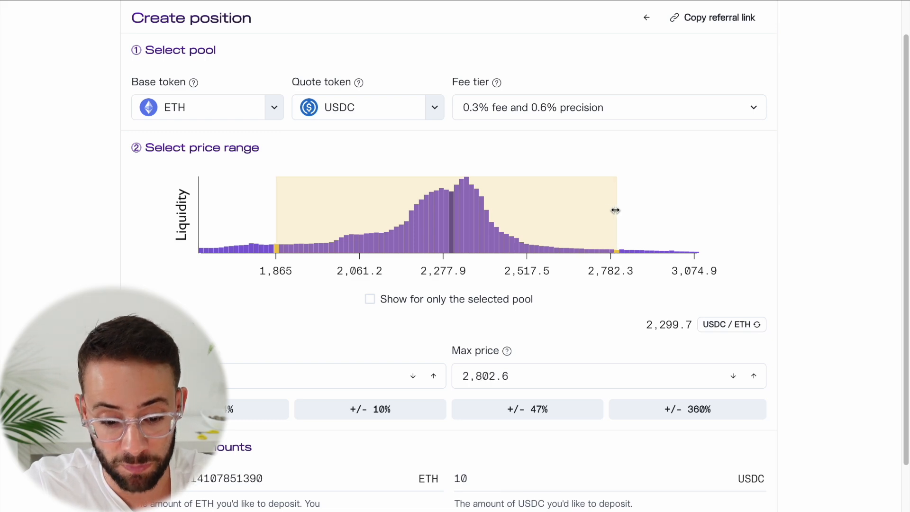
mouse_move(334, 216)
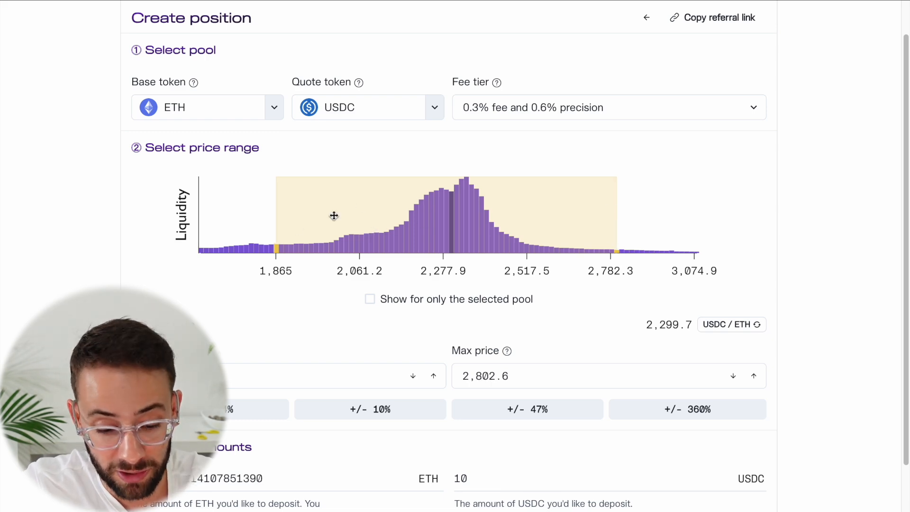
mouse_move(328, 208)
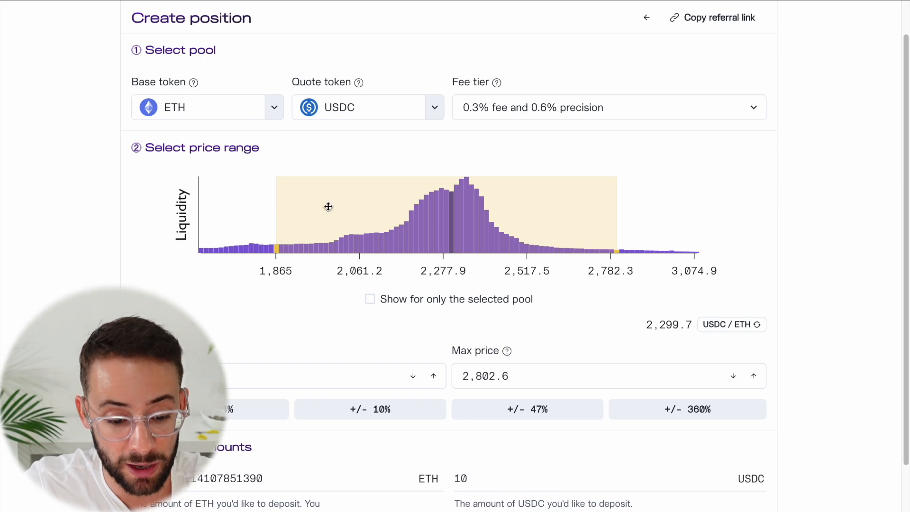
mouse_move(339, 149)
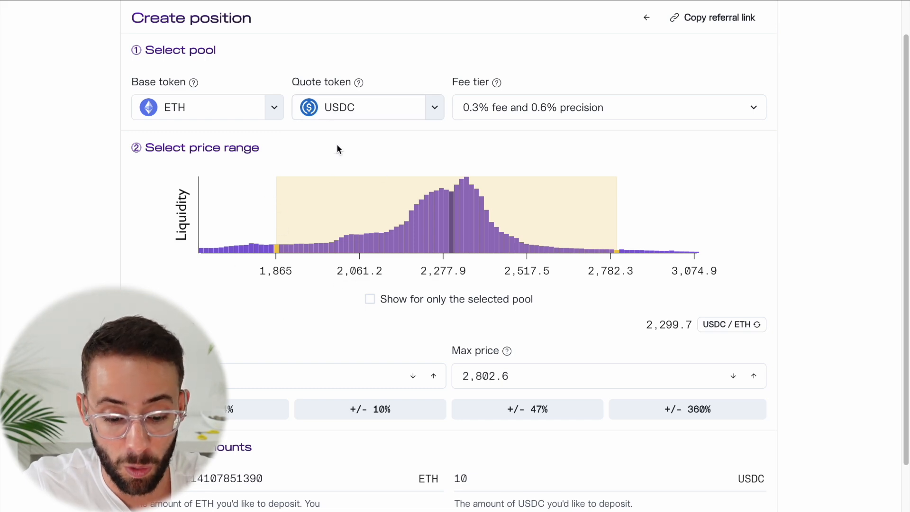
scroll("down", 3)
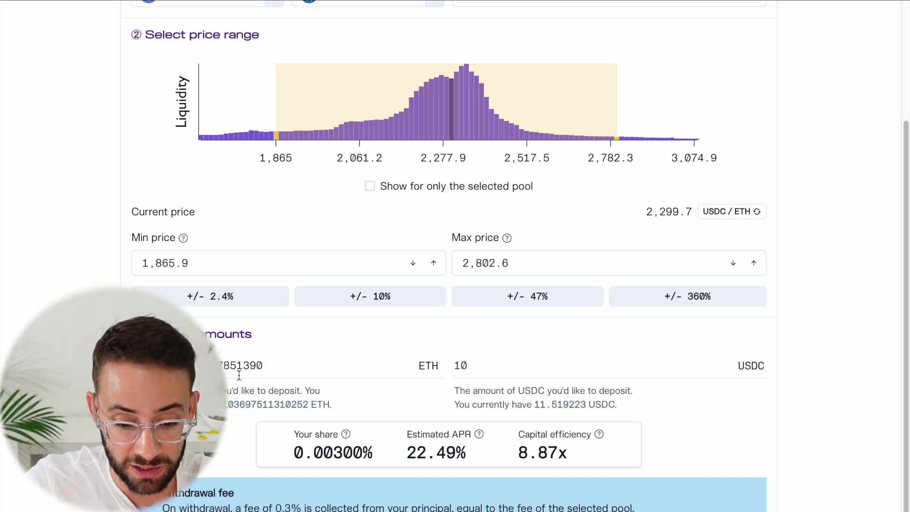
scroll("up", 3)
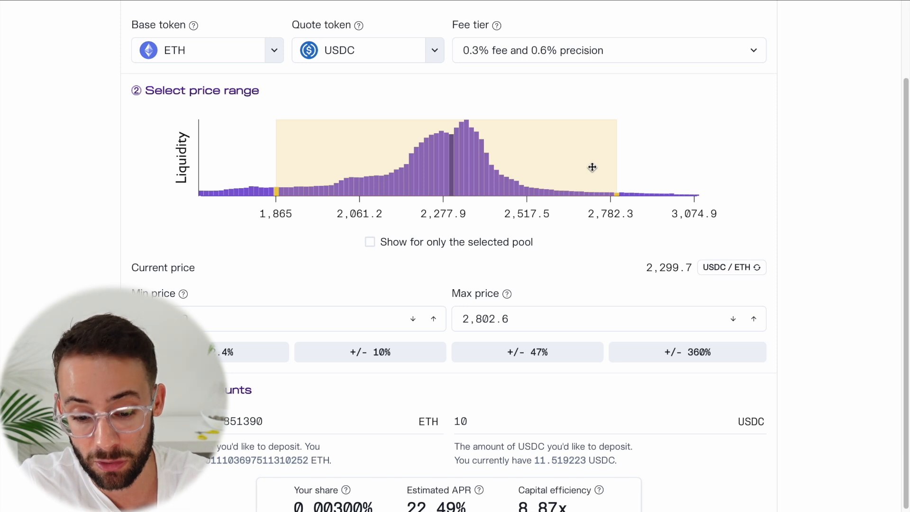
mouse_move(615, 170)
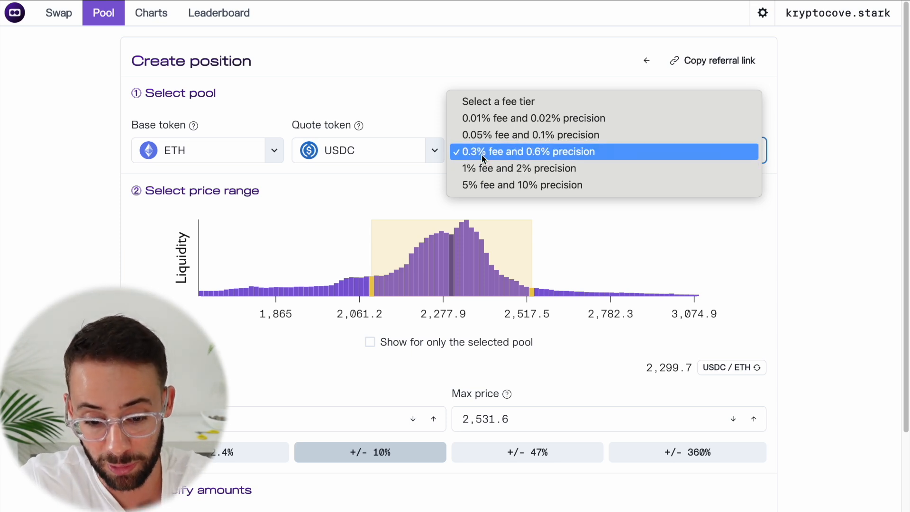
mouse_move(561, 159)
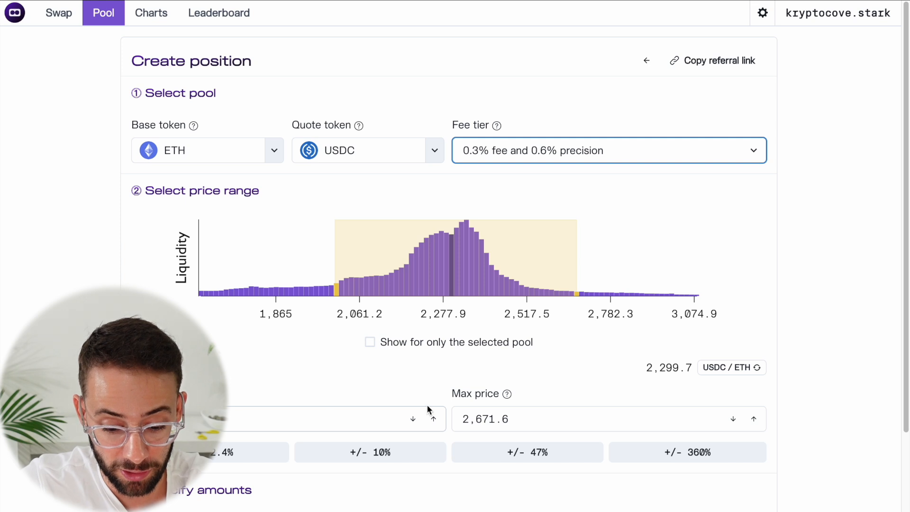
mouse_move(468, 406)
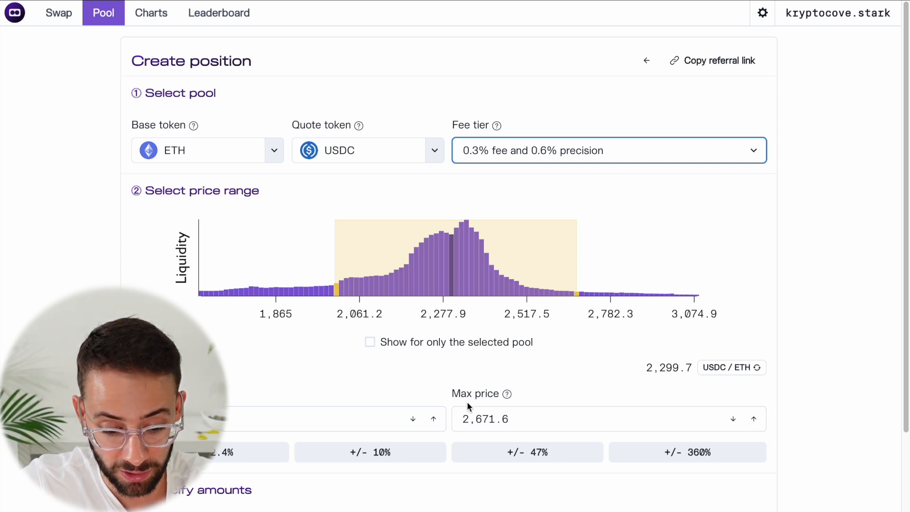
mouse_move(334, 254)
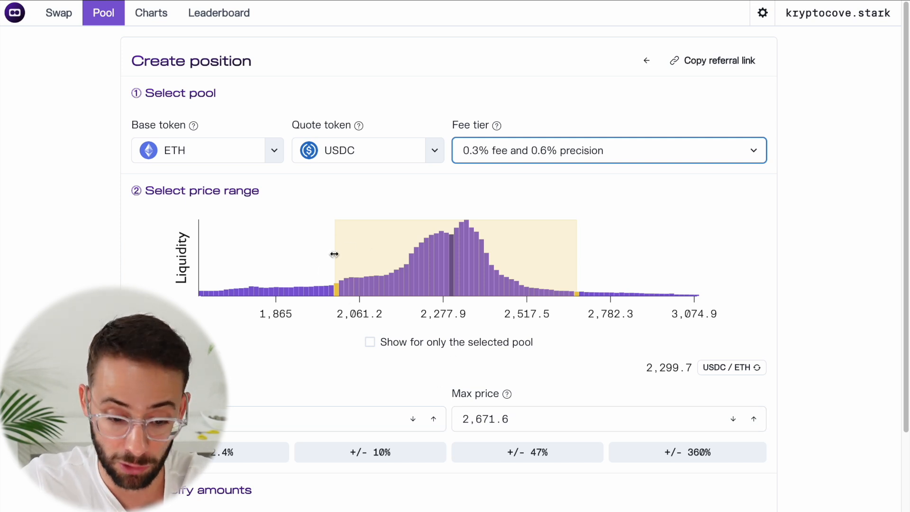
mouse_move(319, 279)
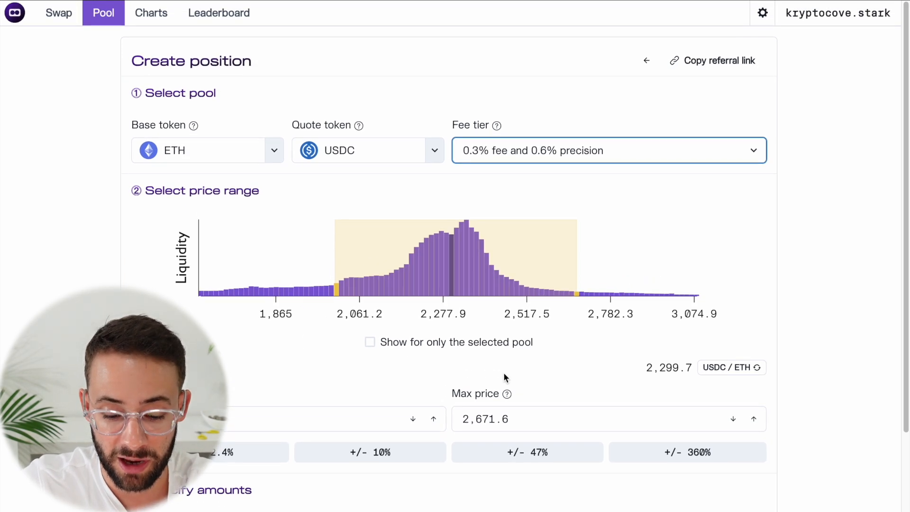
mouse_move(575, 261)
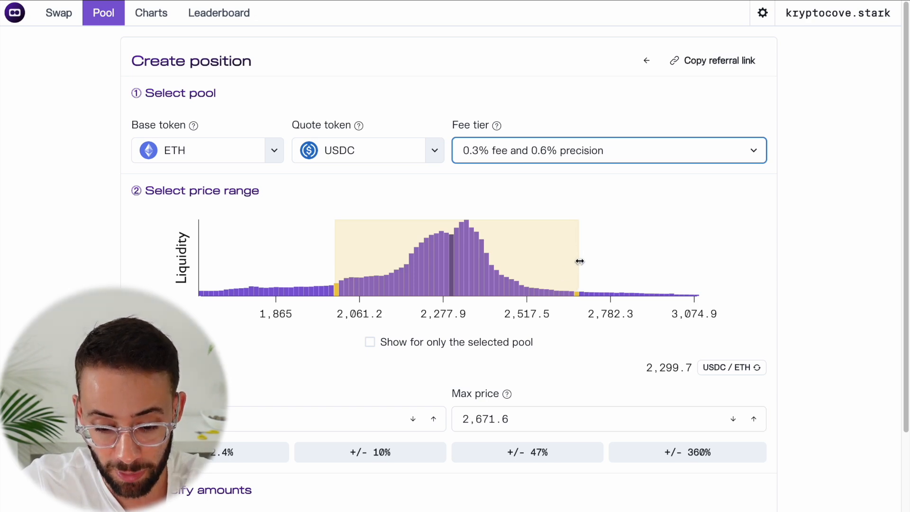
- Set Min price 2,004.8 and Max price 2,671.6, giving 31.47% APR and 13x efficiency
scroll("down", 3)
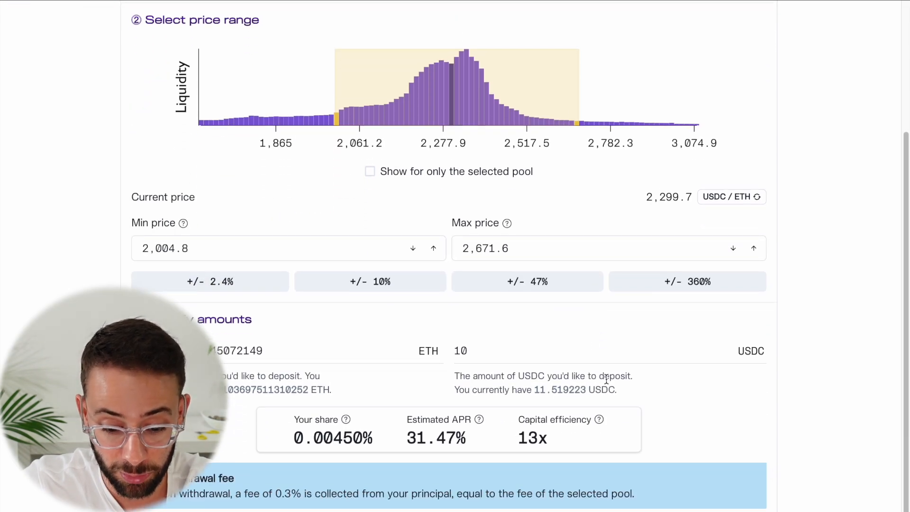
scroll("up", 3)
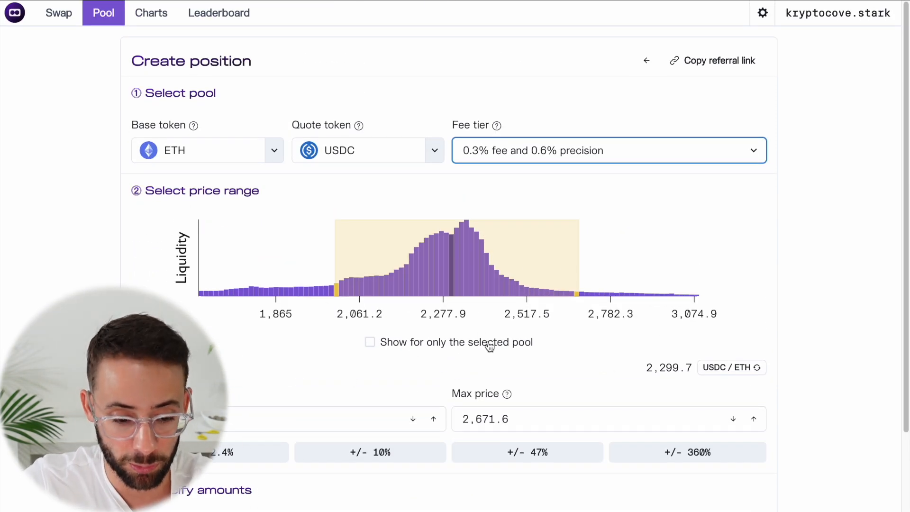
scroll("down", 3)
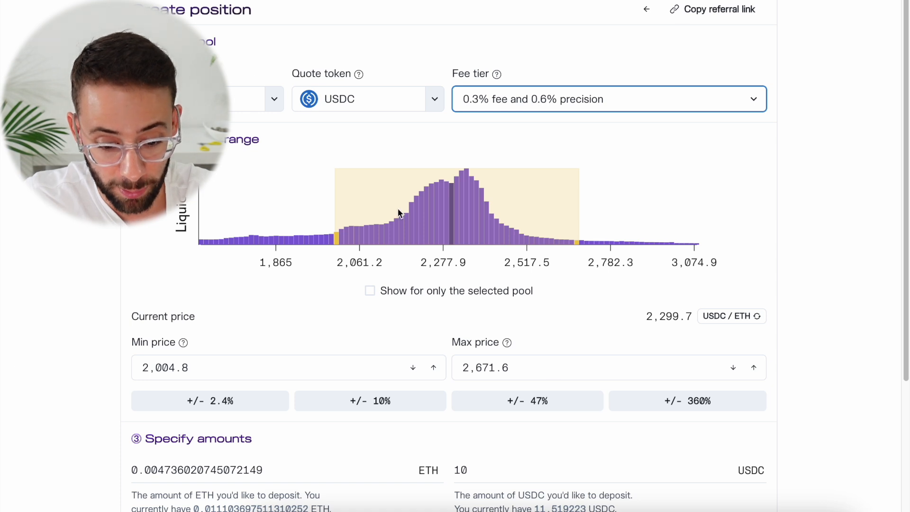
- Enter the full 11.519223 USDC balance and submit Add liquidity
scroll("down", 3)
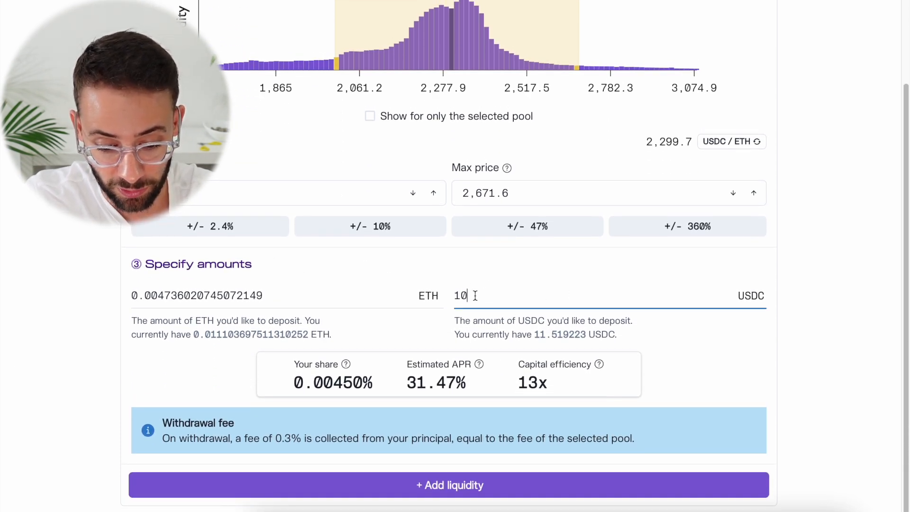
left_click(559, 335)
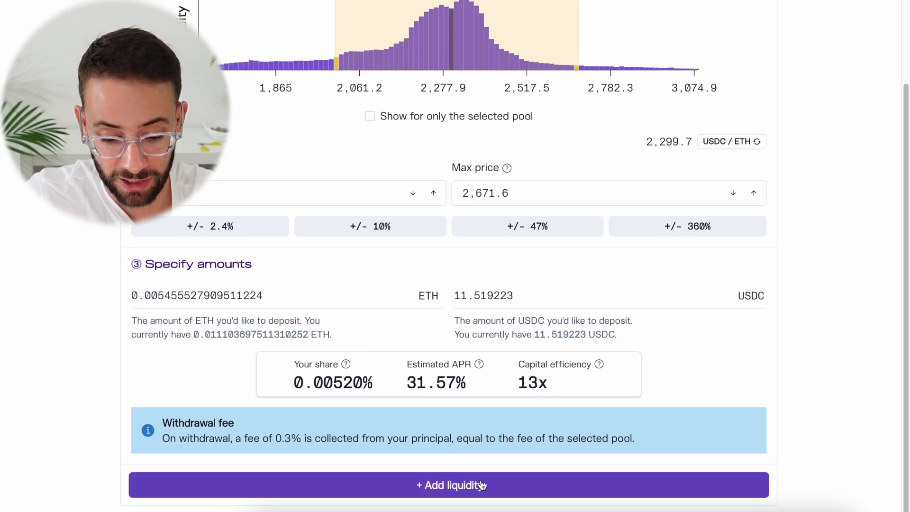
mouse_move(494, 486)
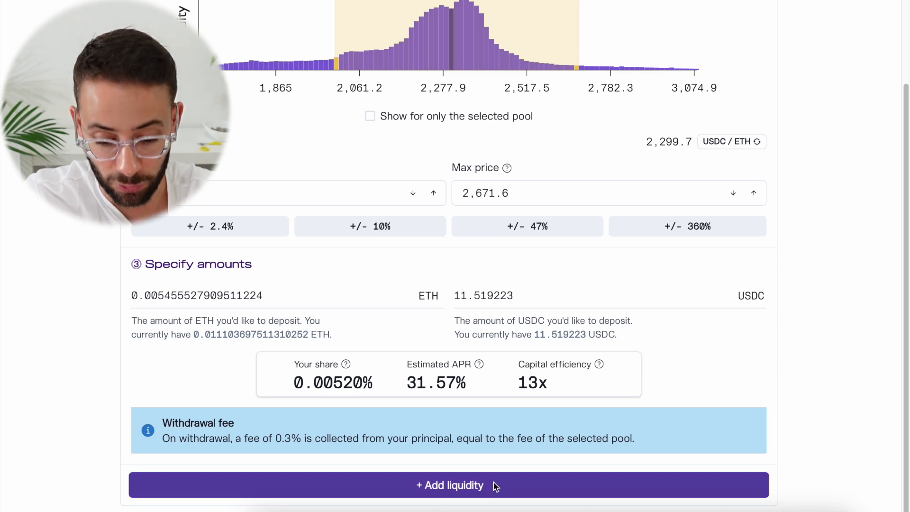
left_click(449, 486)
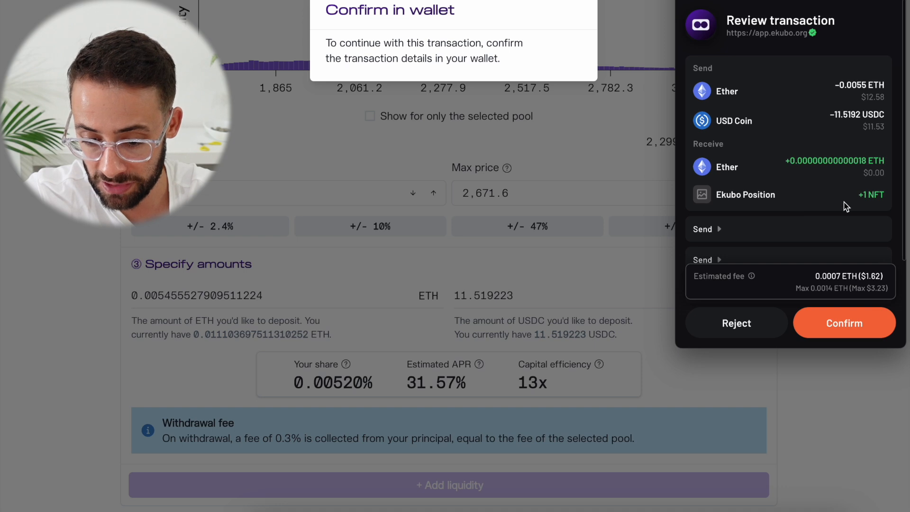
- Approve the Argent X deposit of 0.00546 ETH and 11.5192 USDC into the position
scroll("down", 3)
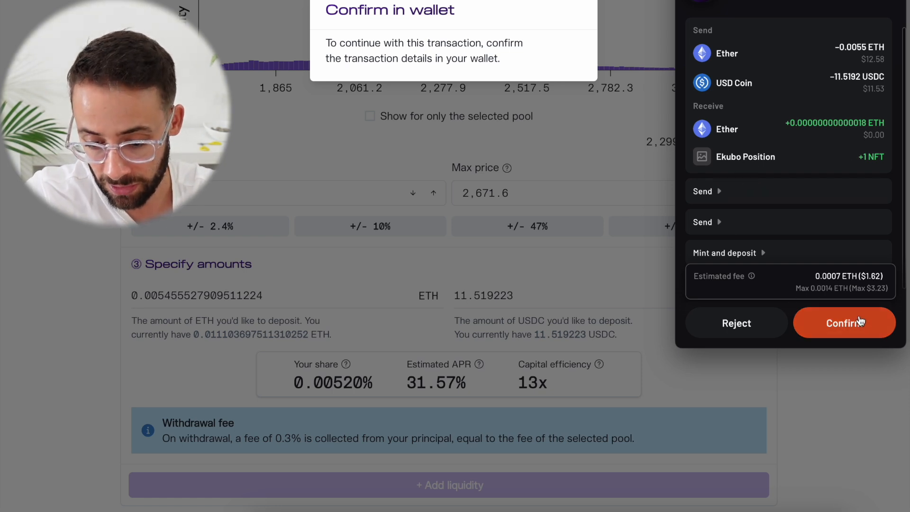
left_click(844, 323)
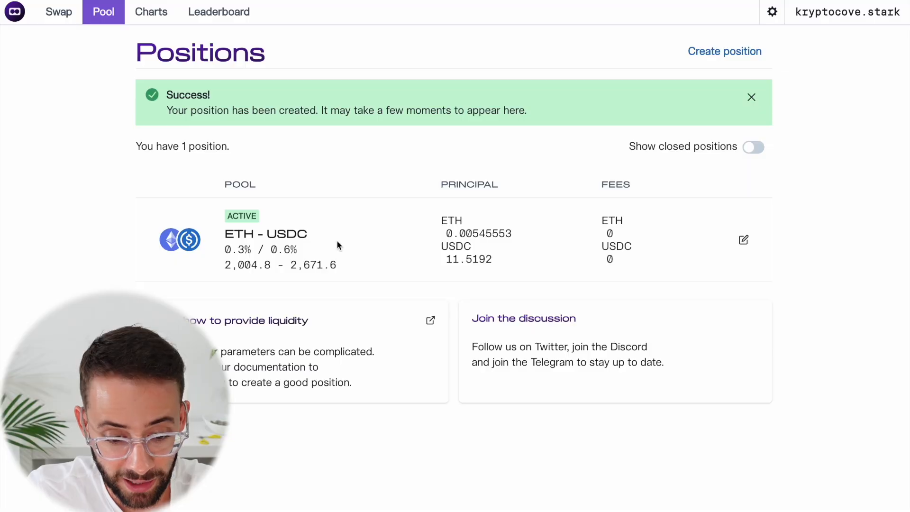
mouse_move(311, 341)
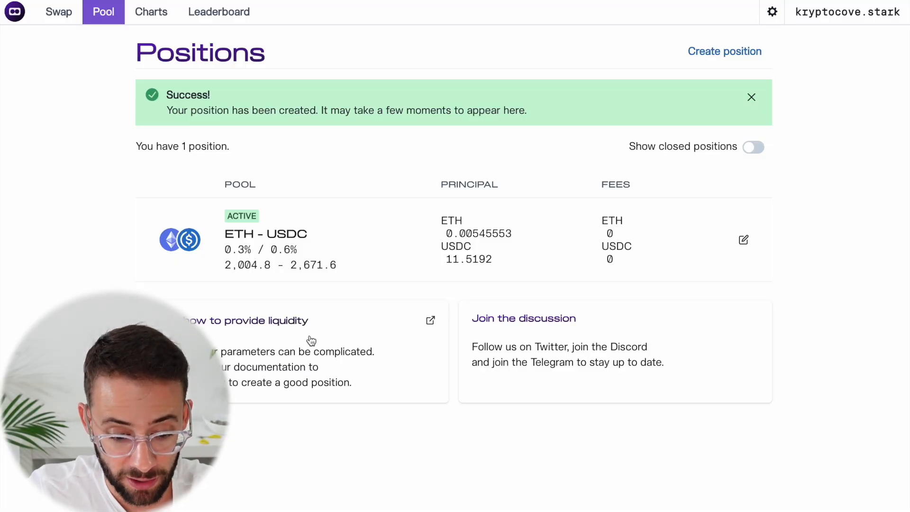
mouse_move(390, 212)
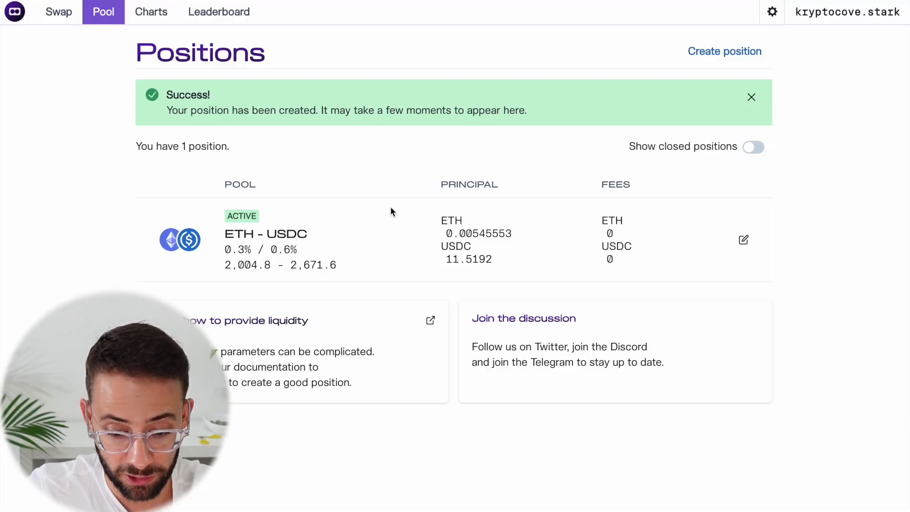
mouse_move(744, 240)
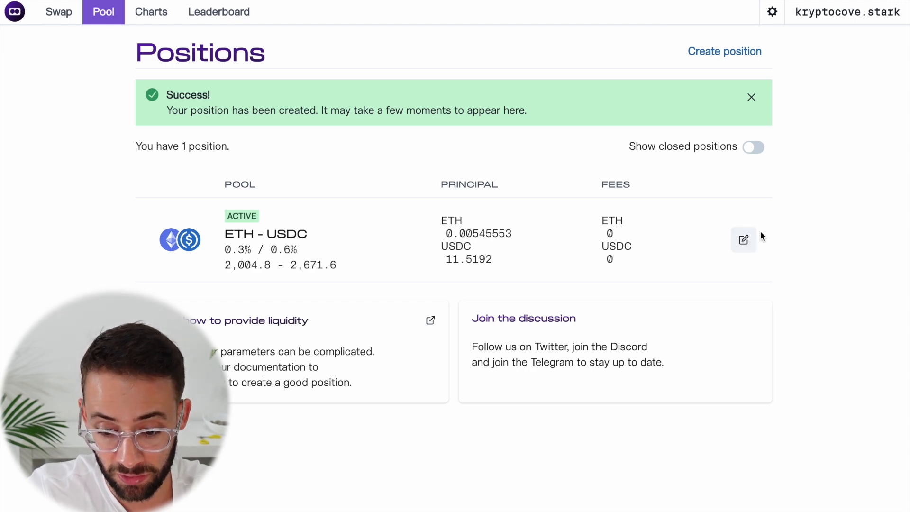
- Review the ETH-USDC position's NFT, $24.09 principal and zero fees, then bring up Withdraw
left_click(744, 239)
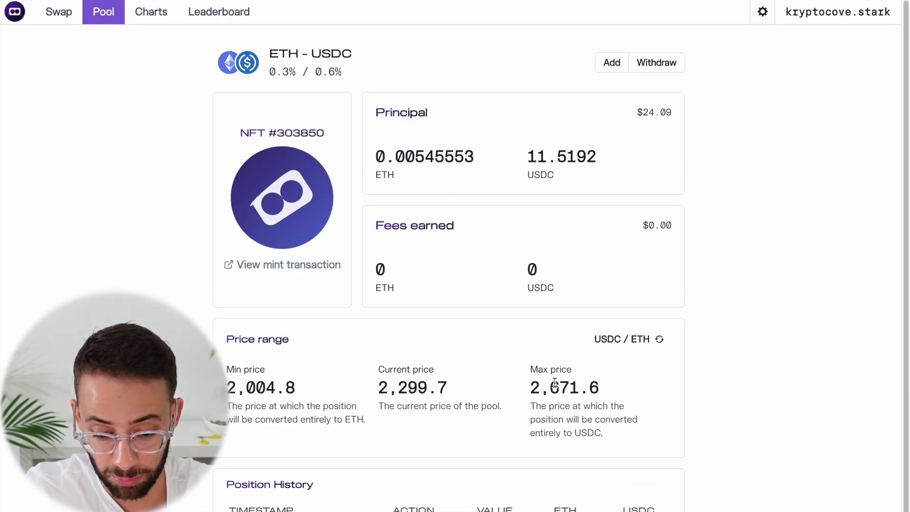
scroll("down", 3)
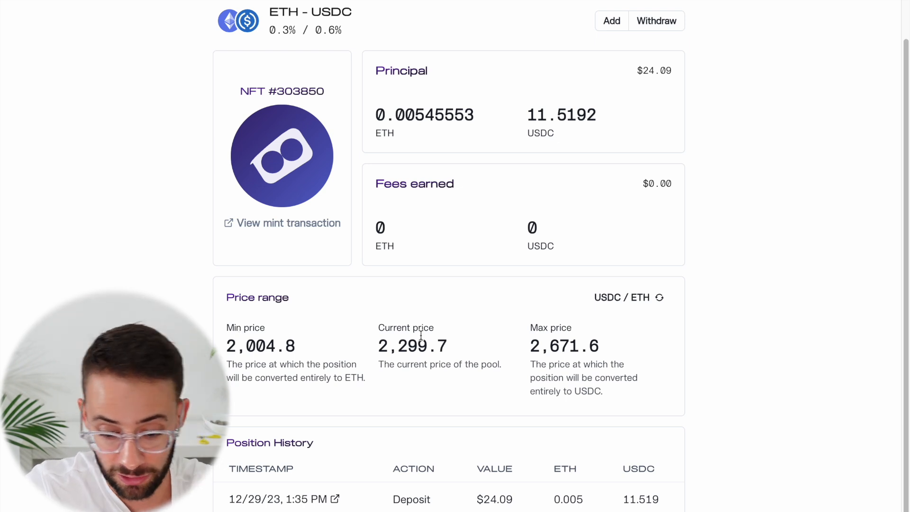
mouse_move(430, 101)
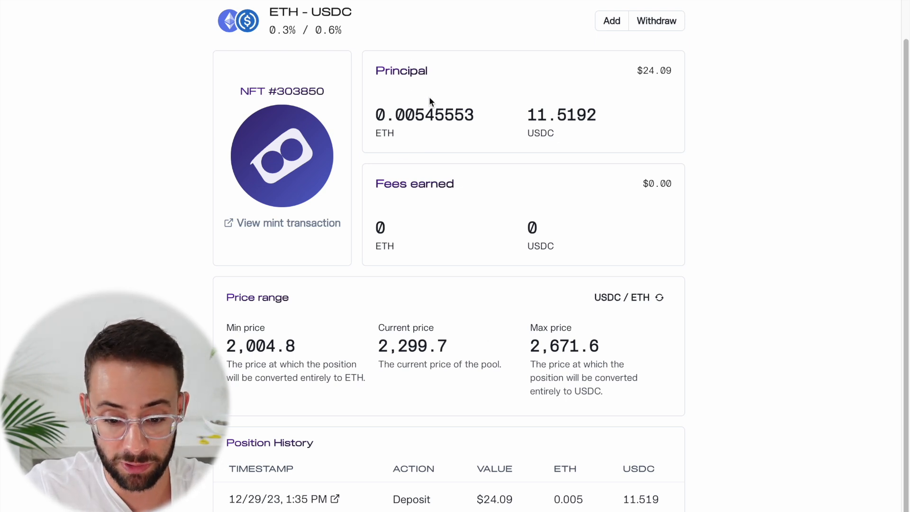
mouse_move(598, 148)
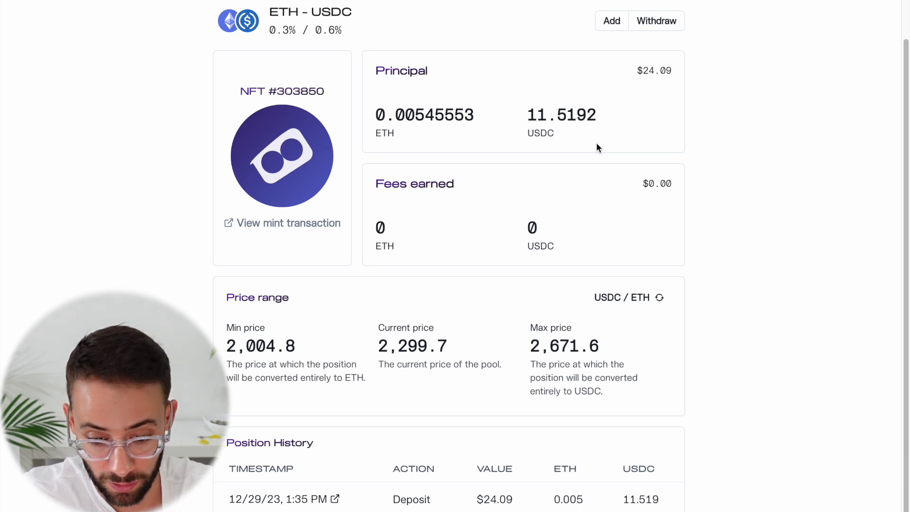
scroll("up", 3)
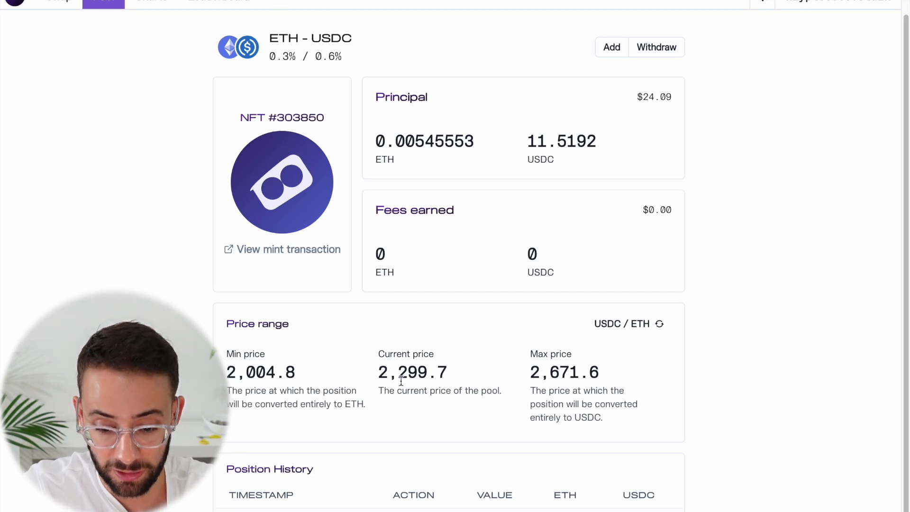
scroll("up", 3)
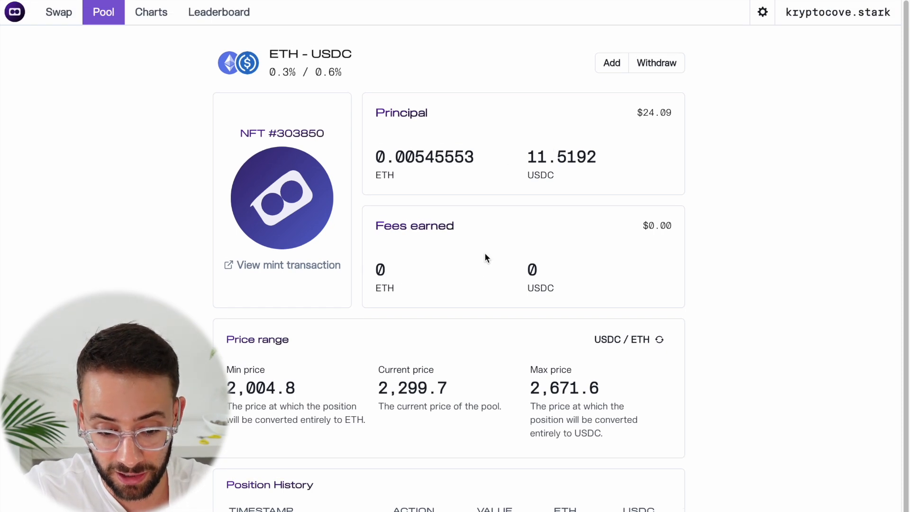
double_click(281, 132)
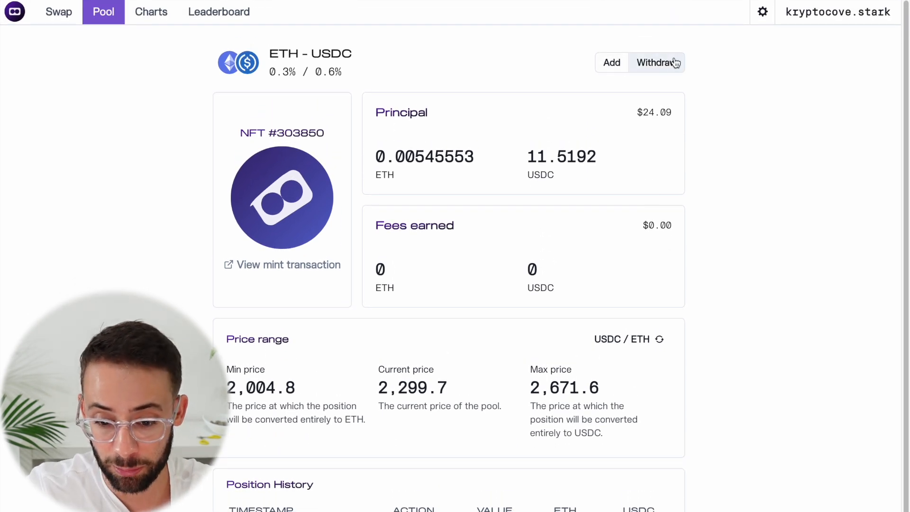
left_click(656, 62)
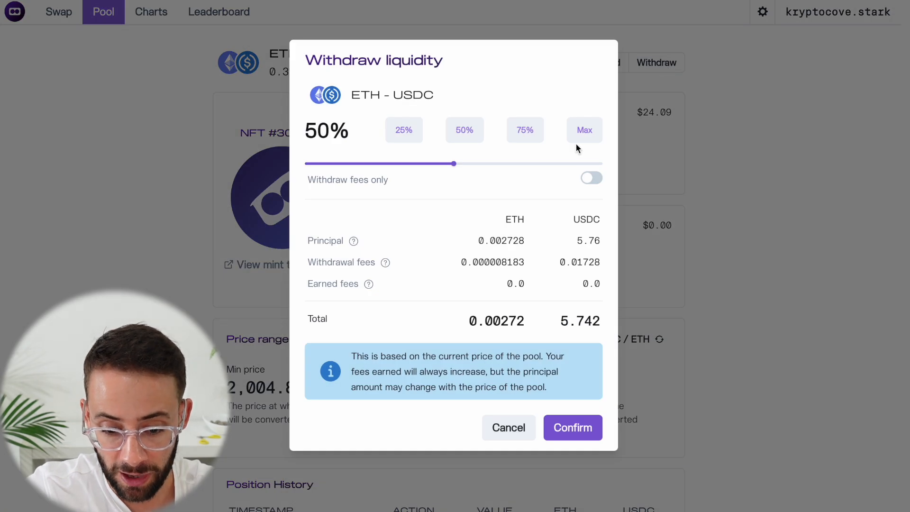
- Preview a Max withdrawal, then close it without confirming and return to Pool
left_click(585, 130)
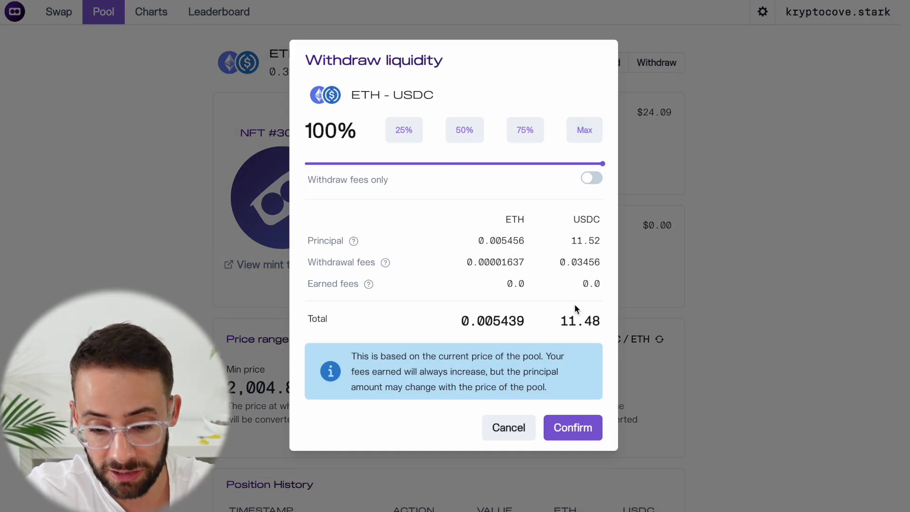
left_click(58, 11)
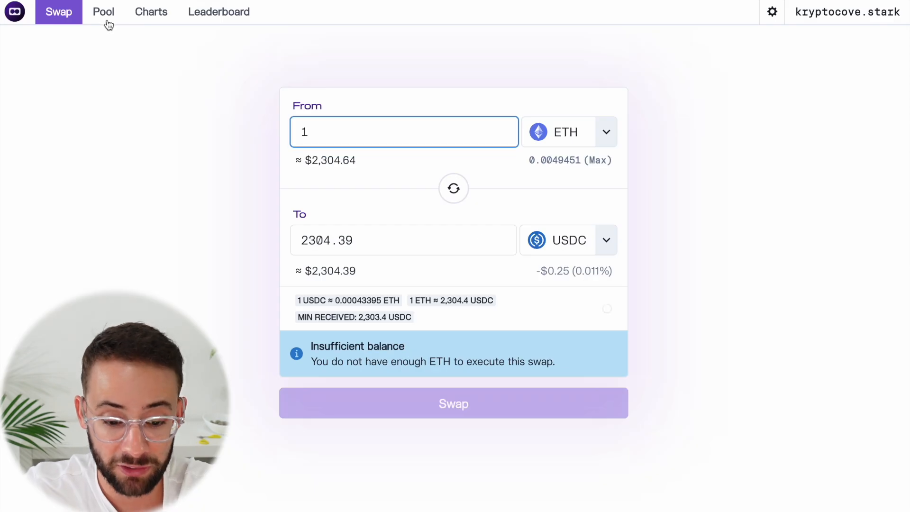
left_click(104, 12)
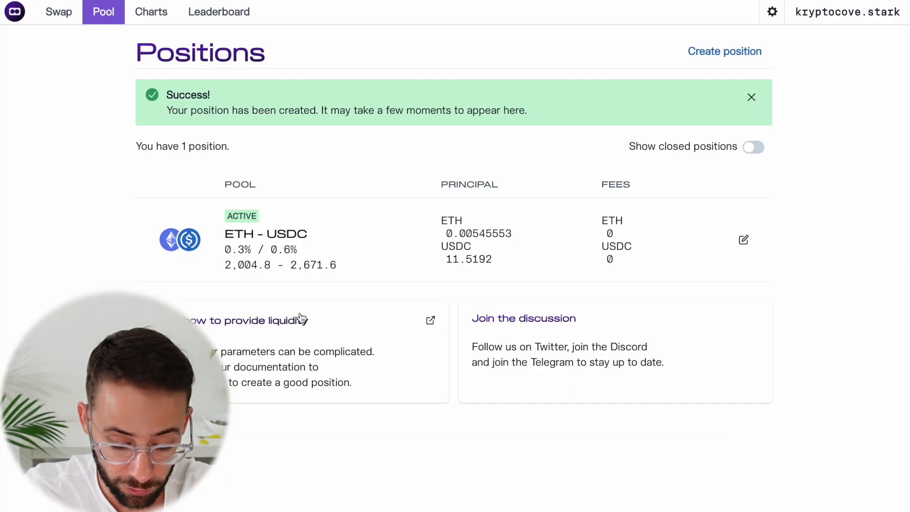
mouse_move(297, 324)
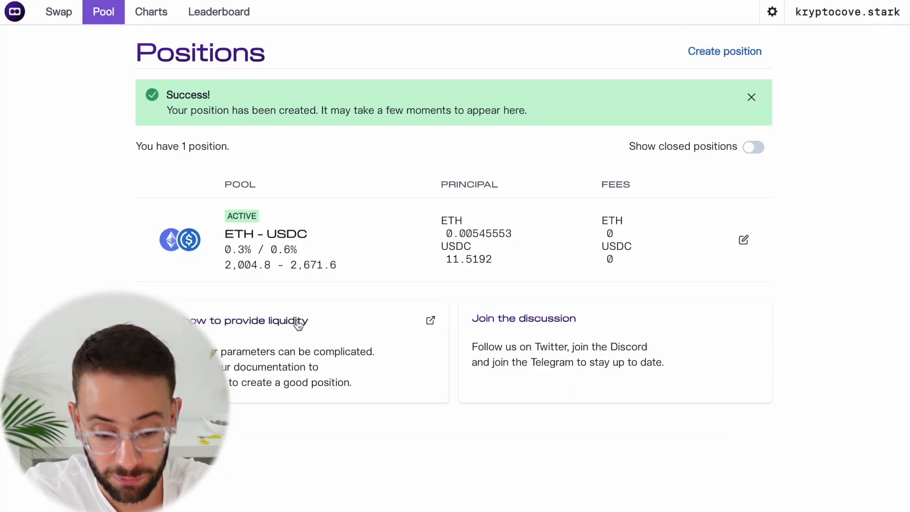
mouse_move(249, 306)
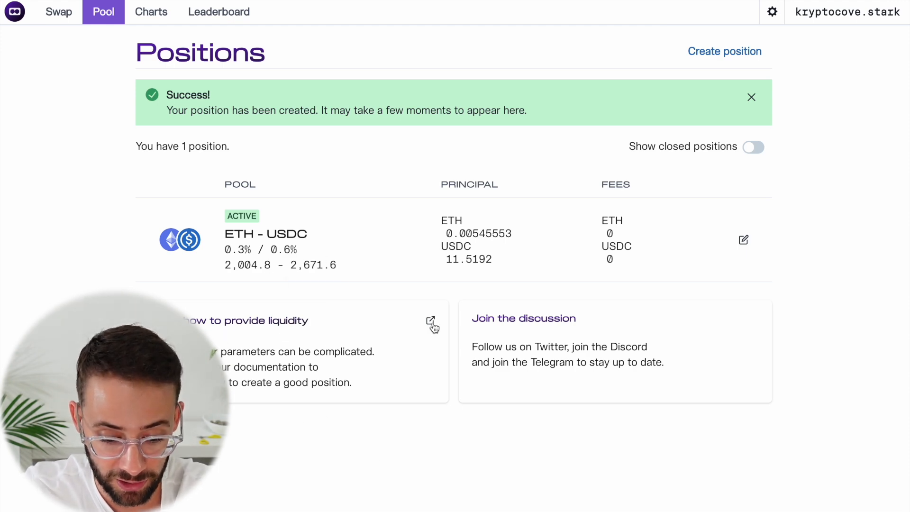
- Read the How to provide liquidity guide, then go back to the Positions list
left_click(431, 321)
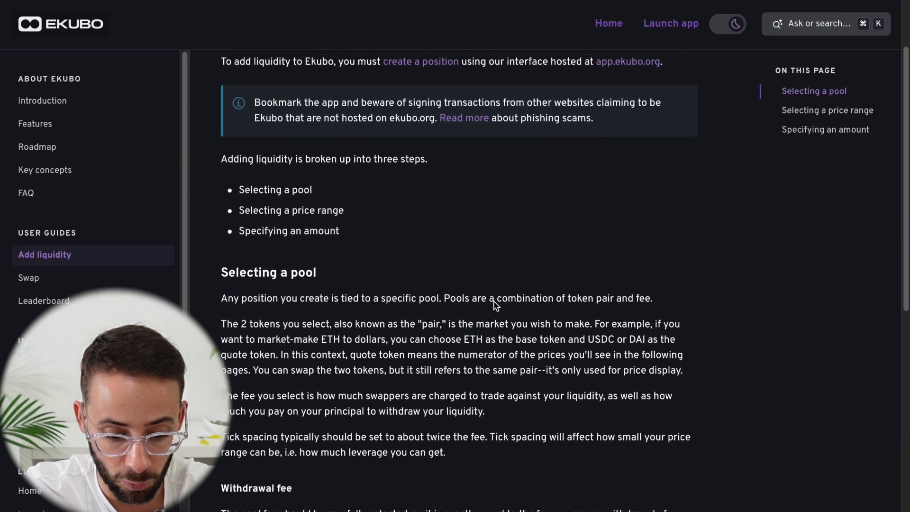
scroll("down", 3)
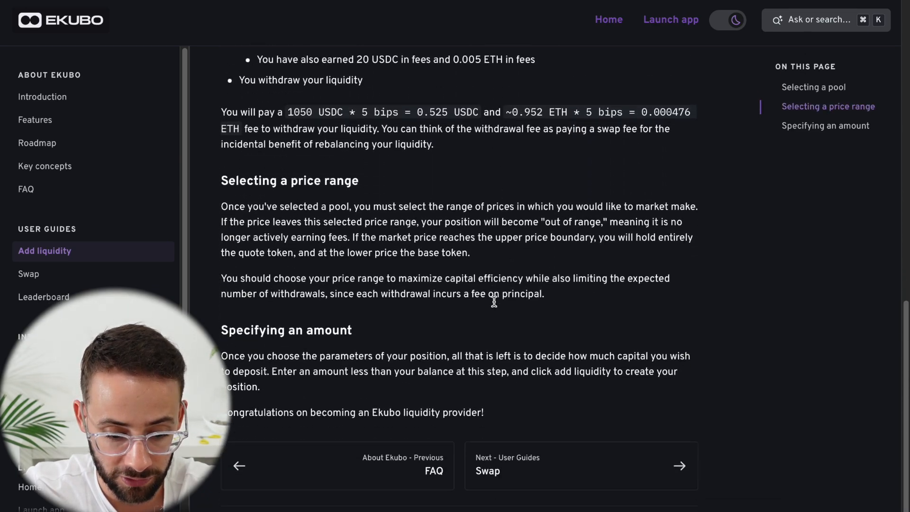
left_click(103, 11)
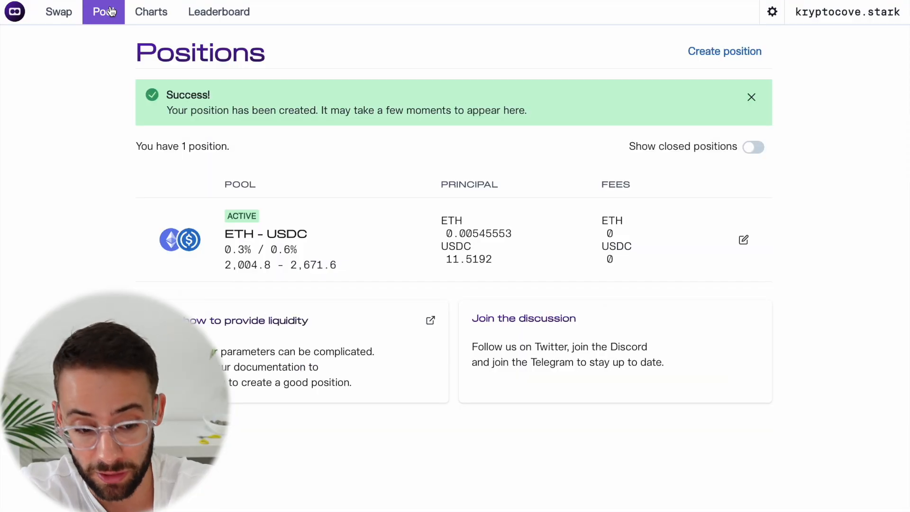
- Glance at the Swap screen, then scroll the points leaderboard ranking kryptocove.stark
left_click(58, 11)
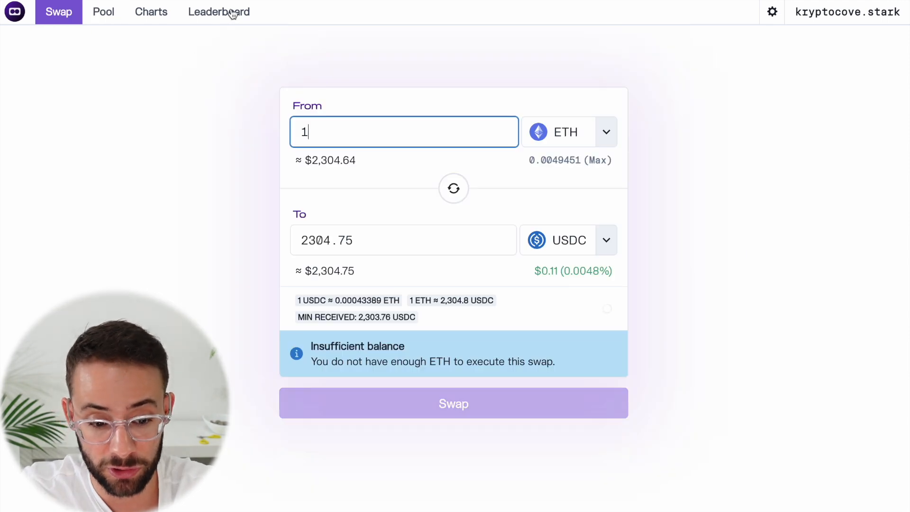
left_click(219, 11)
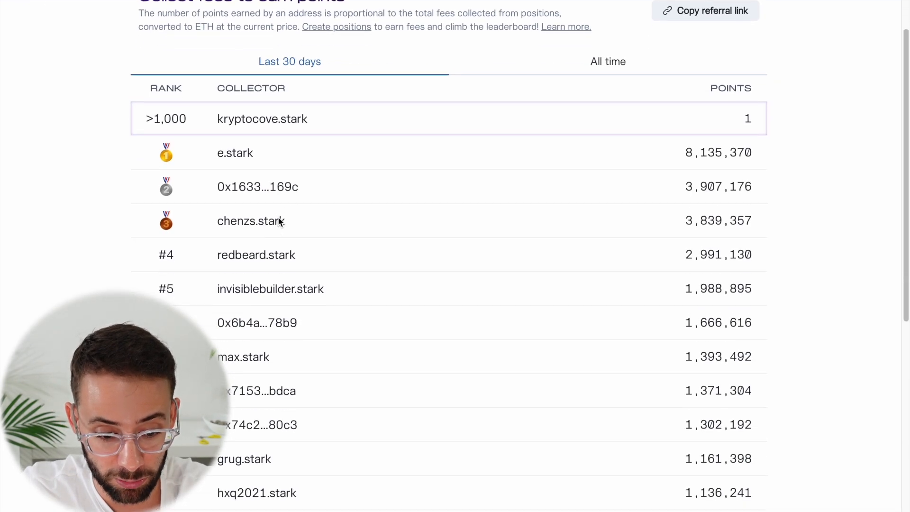
scroll("down", 3)
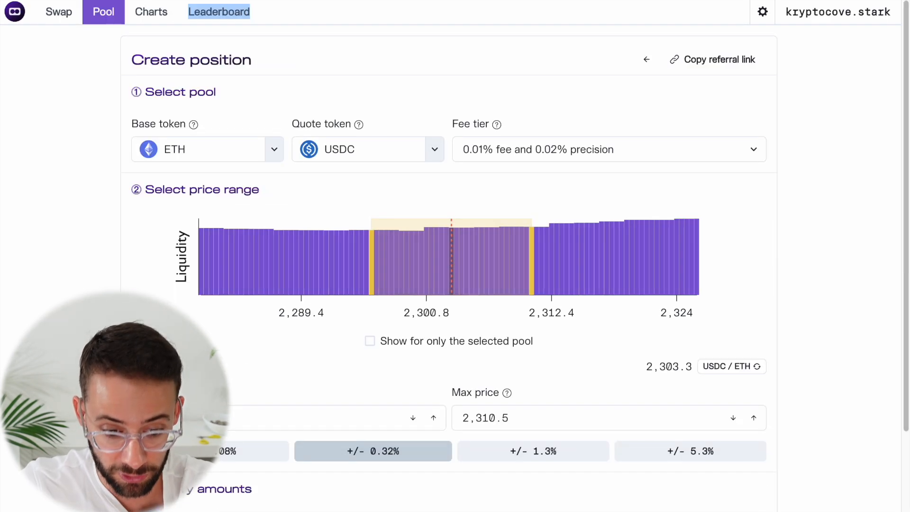
mouse_move(610, 276)
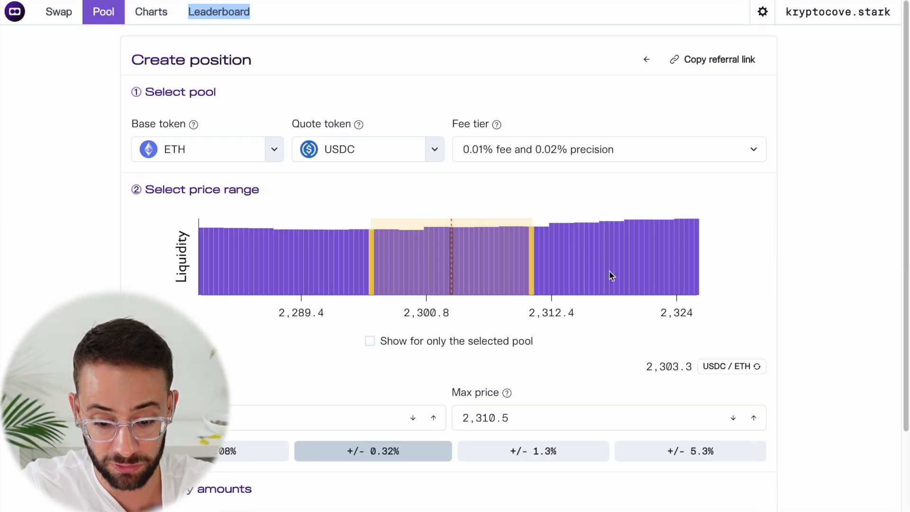
mouse_move(362, 232)
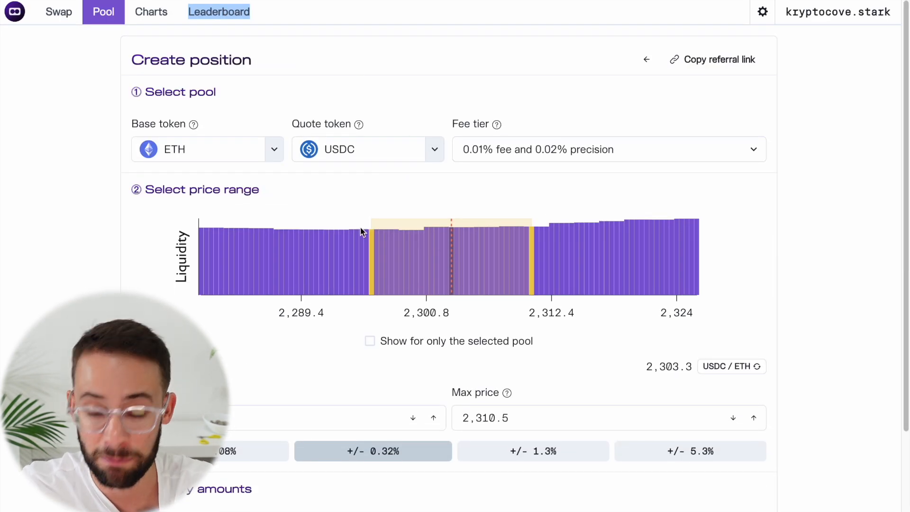